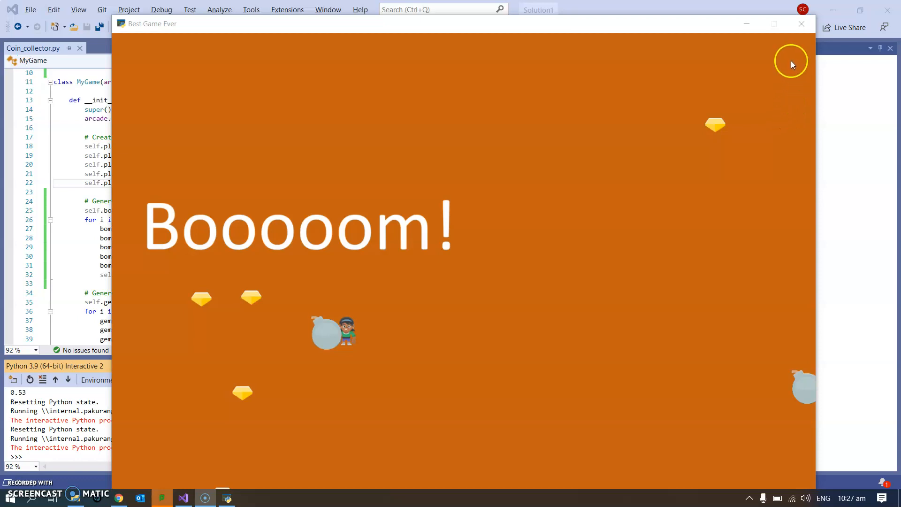
# Focus the Best Game Ever window and watch a fresh round play out
pyautogui.click(800, 24)
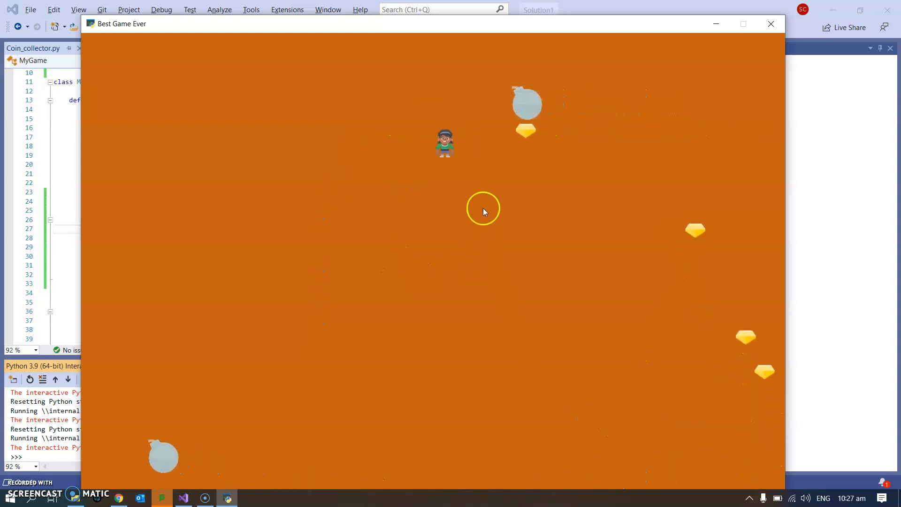
# Close the game and inspect the bomb-generation lines, leaving the 0.5 scale unchanged
pyautogui.click(770, 24)
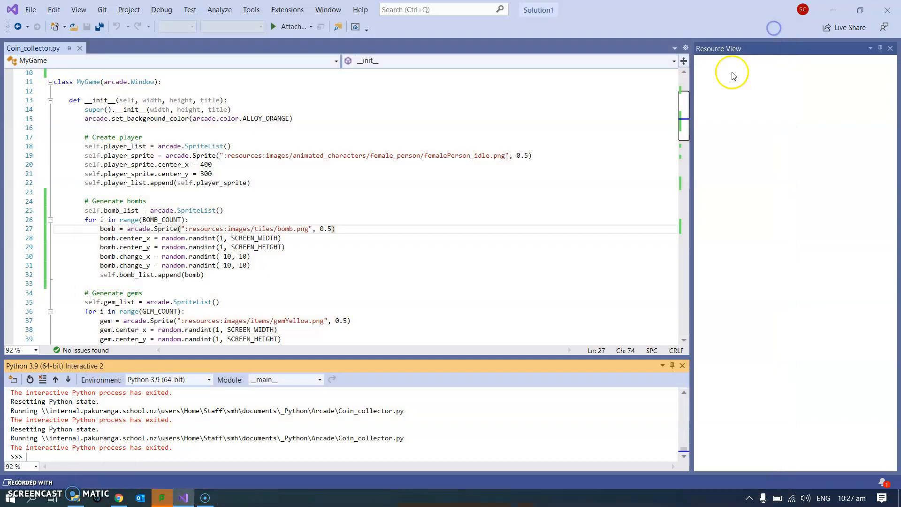
pyautogui.moveTo(517, 260)
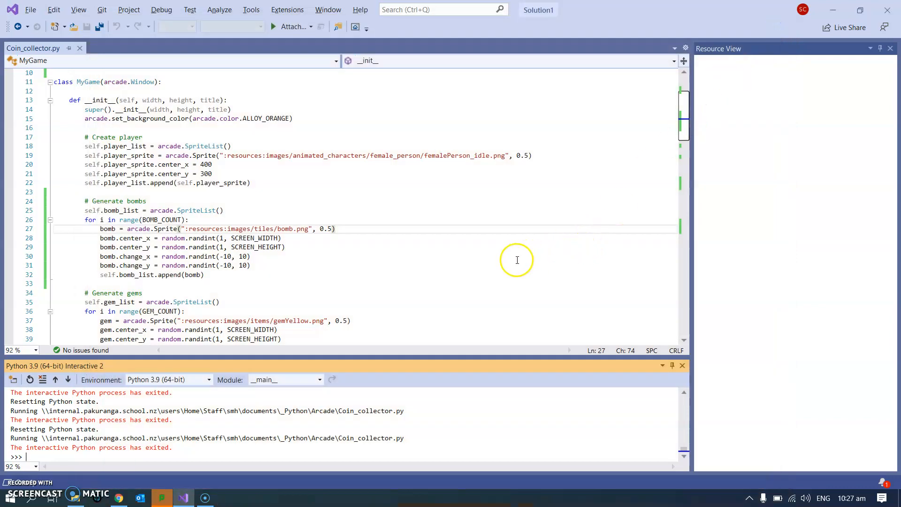
pyautogui.moveTo(475, 267)
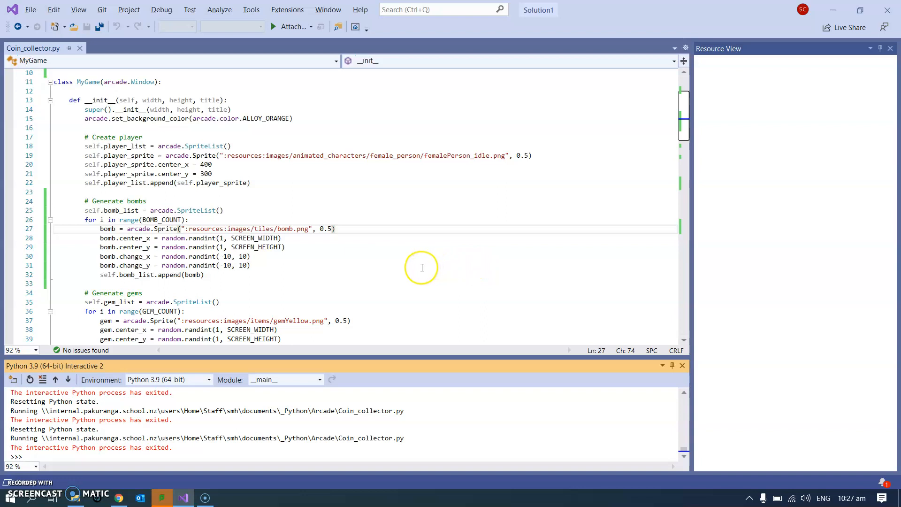
pyautogui.moveTo(121, 229)
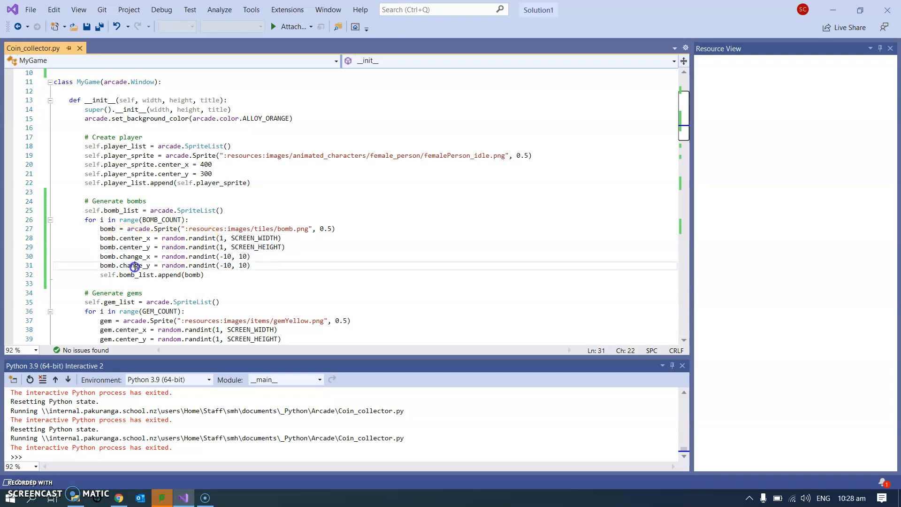
pyautogui.click(293, 228)
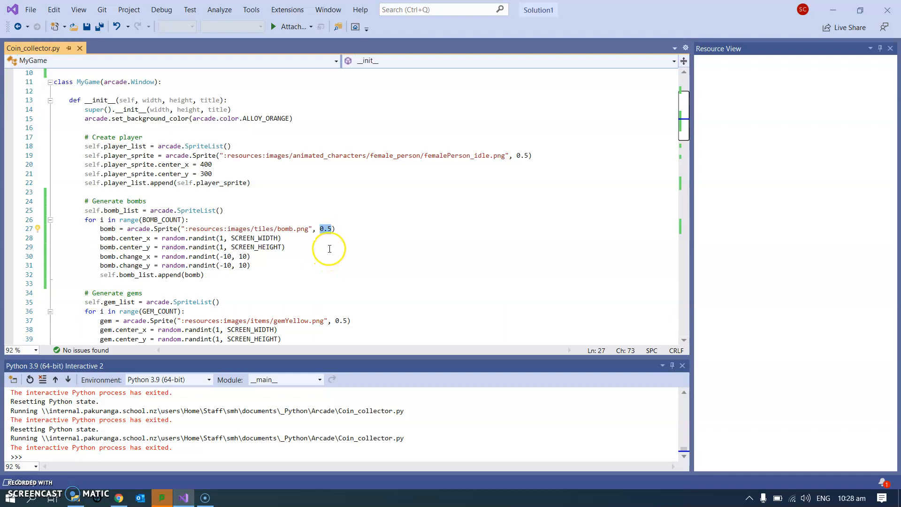
pyautogui.moveTo(343, 244)
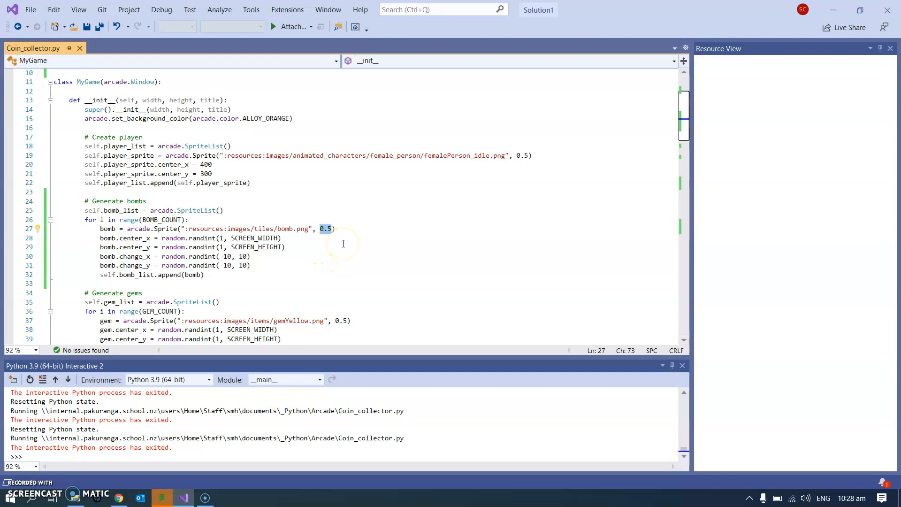
pyautogui.moveTo(297, 264)
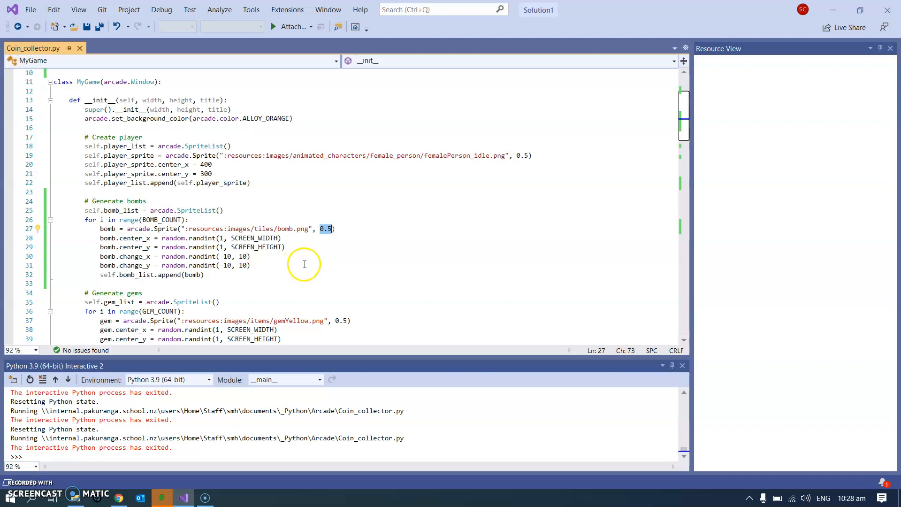
pyautogui.click(323, 228)
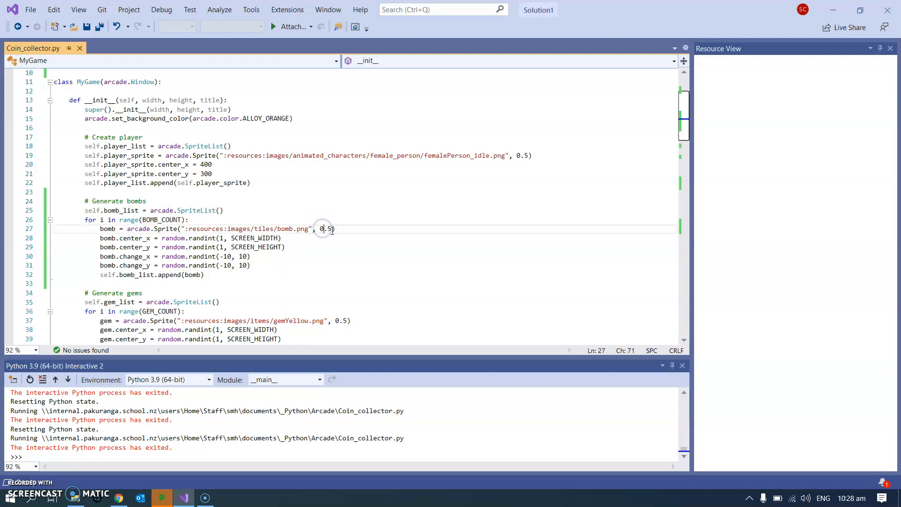
pyautogui.moveTo(327, 229)
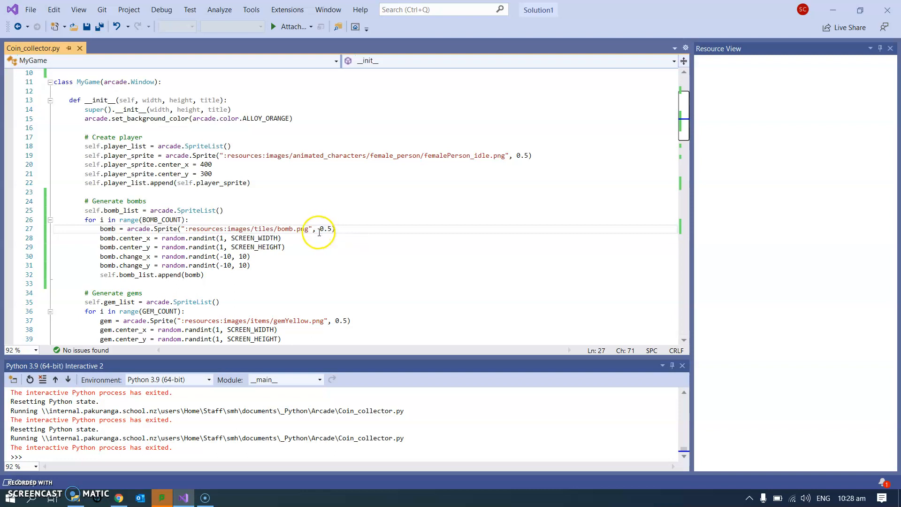
pyautogui.moveTo(288, 265)
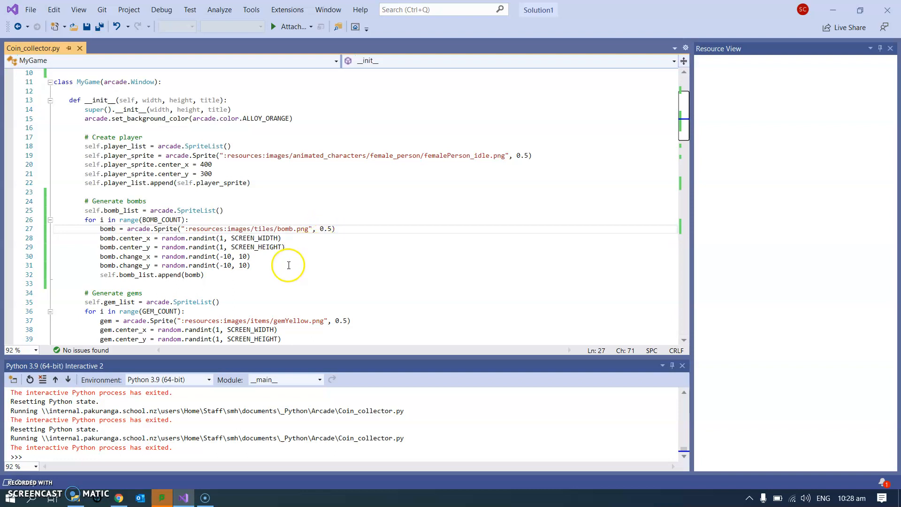
pyautogui.moveTo(162, 229)
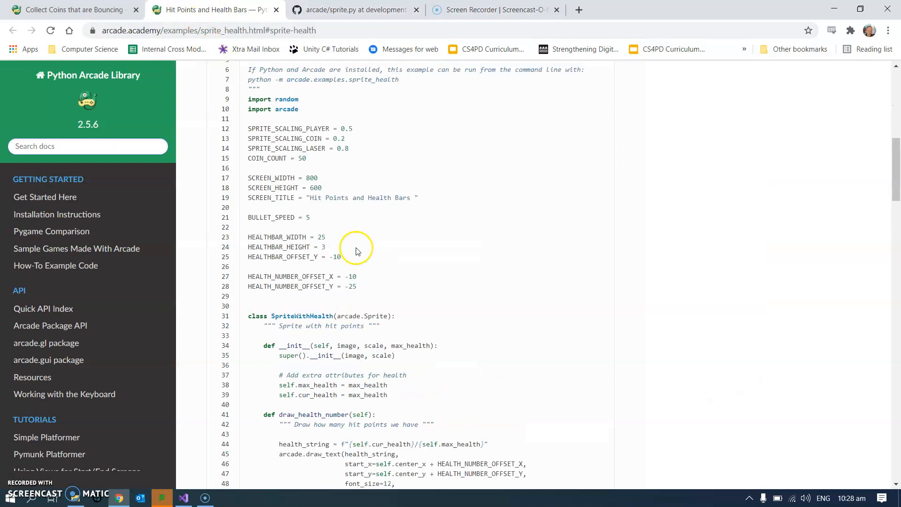
# Open the bouncing coins example and read its Coin class update() bounce logic
pyautogui.click(70, 9)
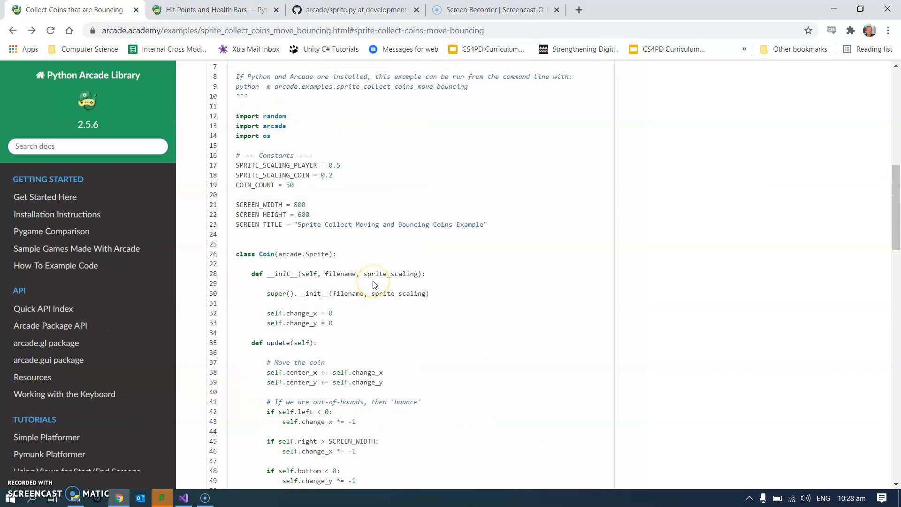
pyautogui.scroll(-3)
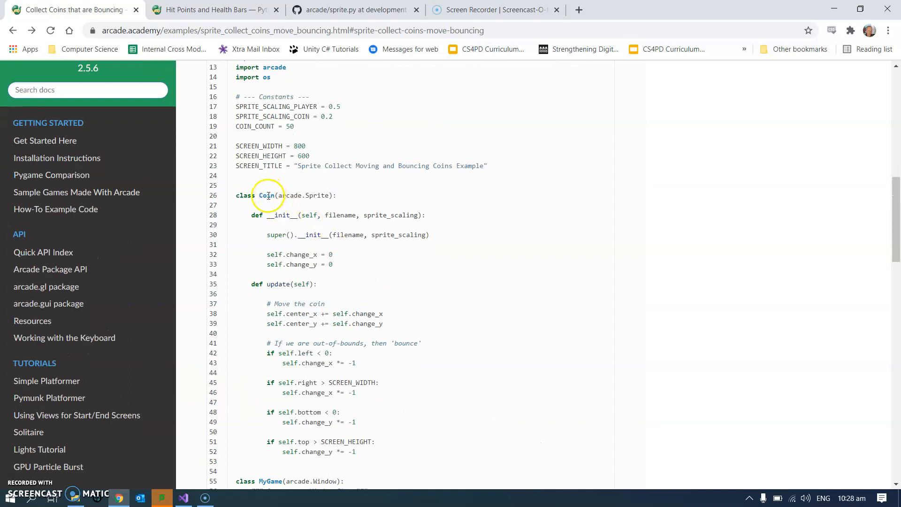
pyautogui.doubleClick(266, 195)
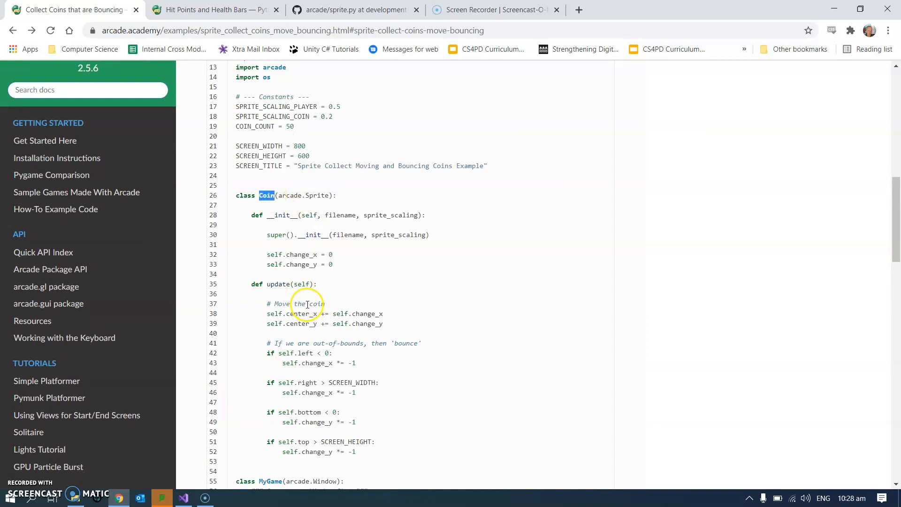
pyautogui.scroll(-3)
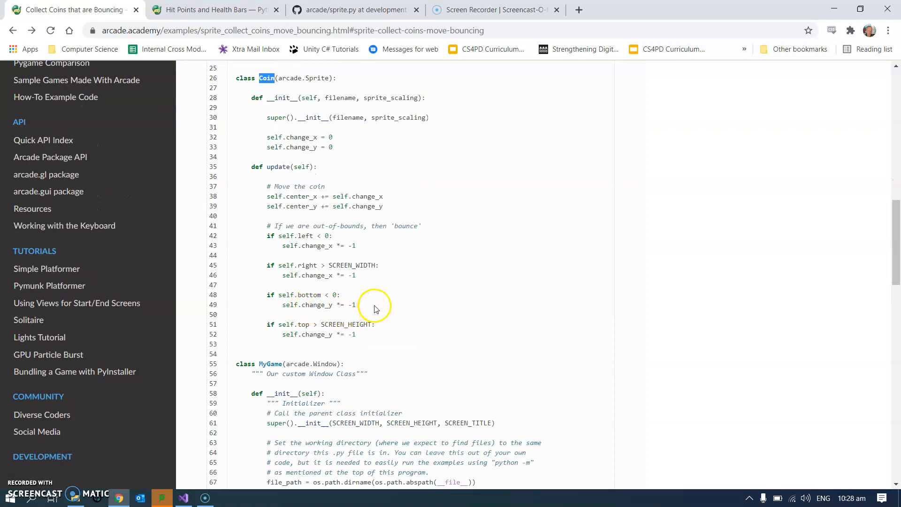
pyautogui.moveTo(370, 303)
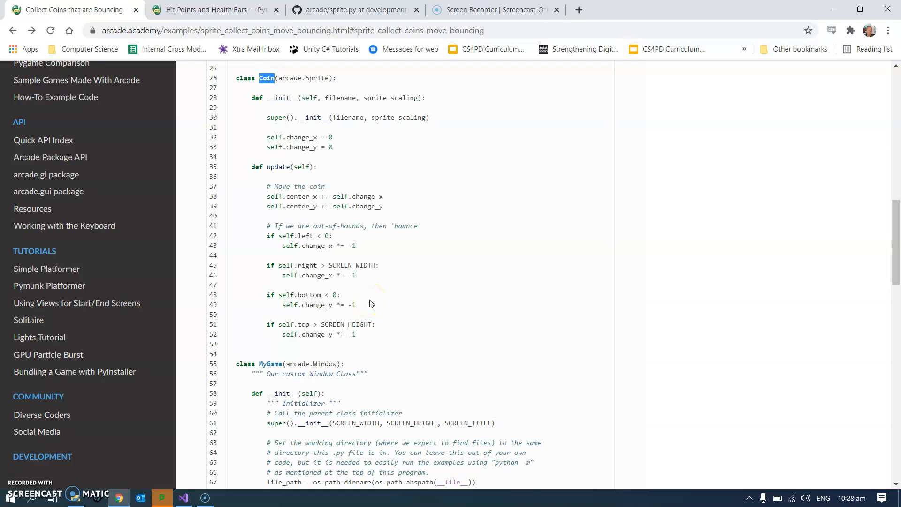
pyautogui.moveTo(241, 261); pyautogui.dragTo(356, 333)
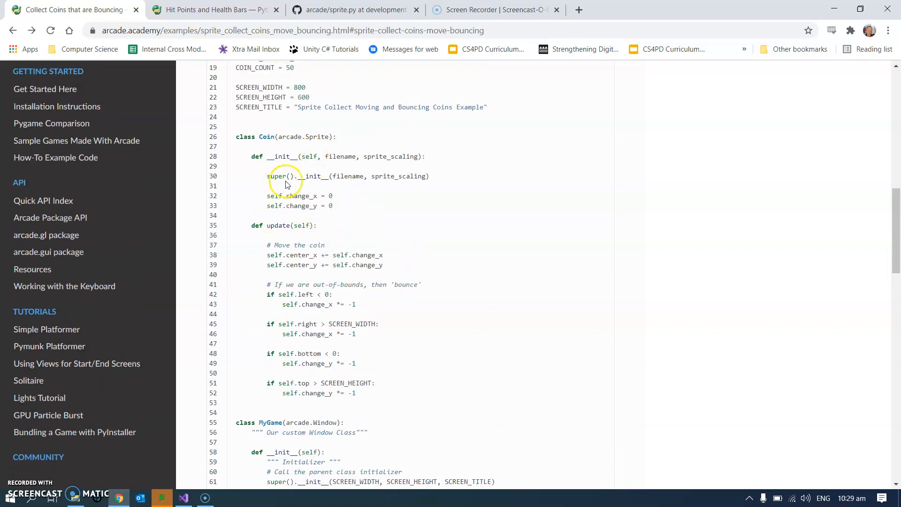
pyautogui.moveTo(316, 234)
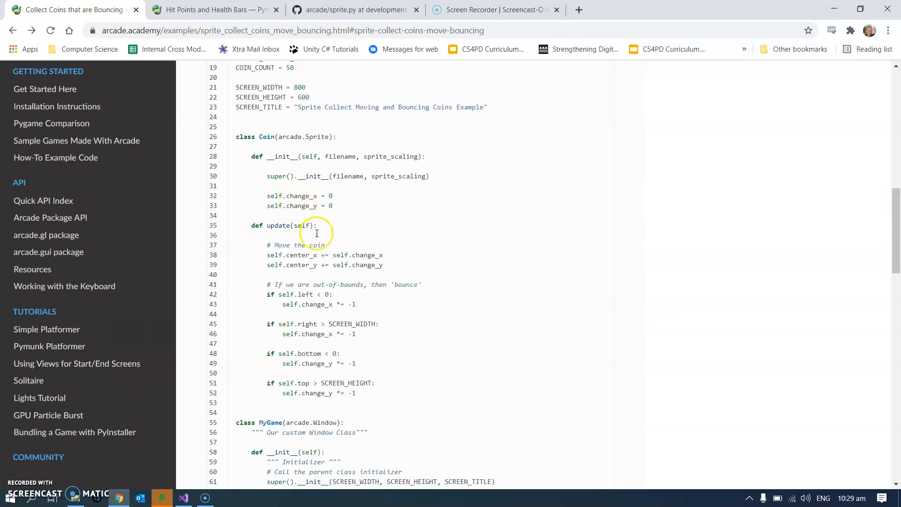
pyautogui.moveTo(201, 487)
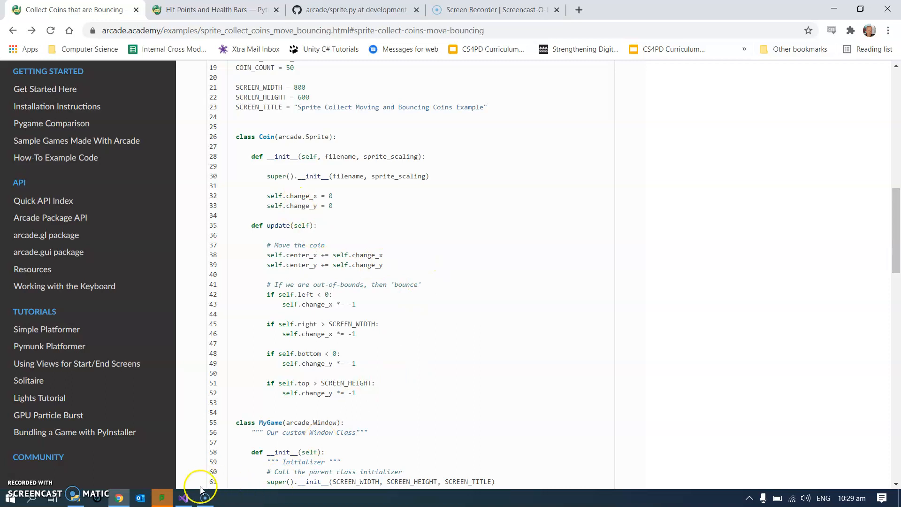
# Type class Bomb(arcade.Sprite): above class MyGame in Coin_collector.py
pyautogui.click(183, 497)
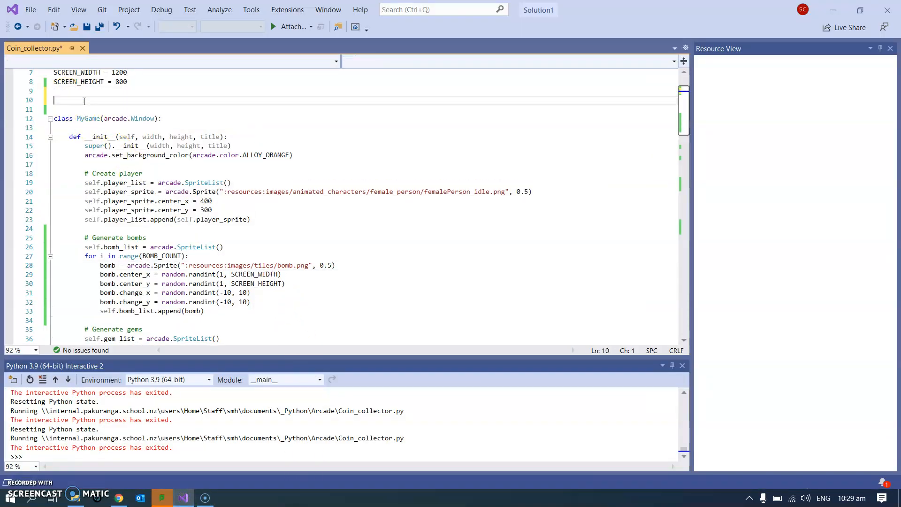
pyautogui.write('class Bom')
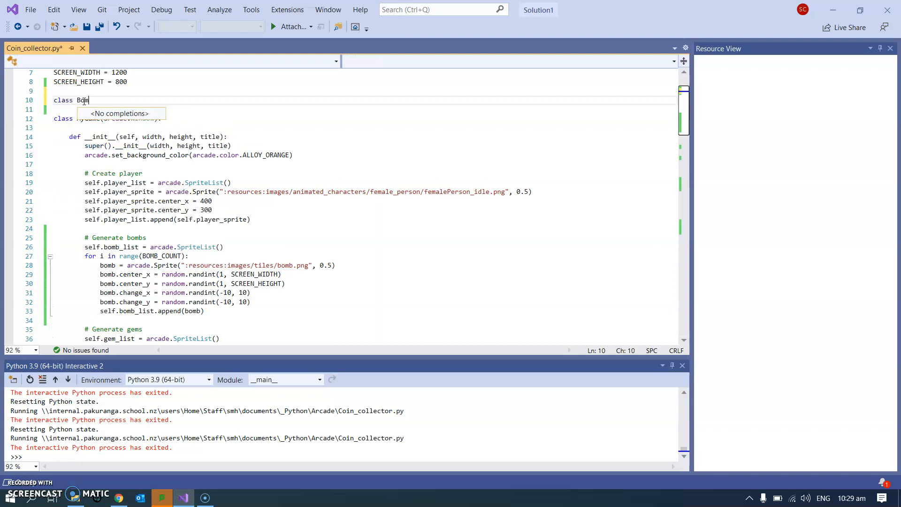
pyautogui.write('b')
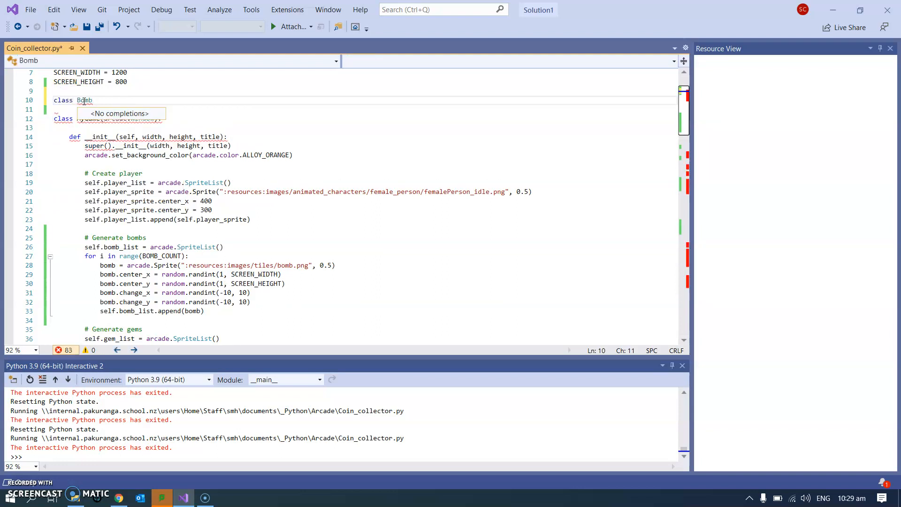
pyautogui.write('()')
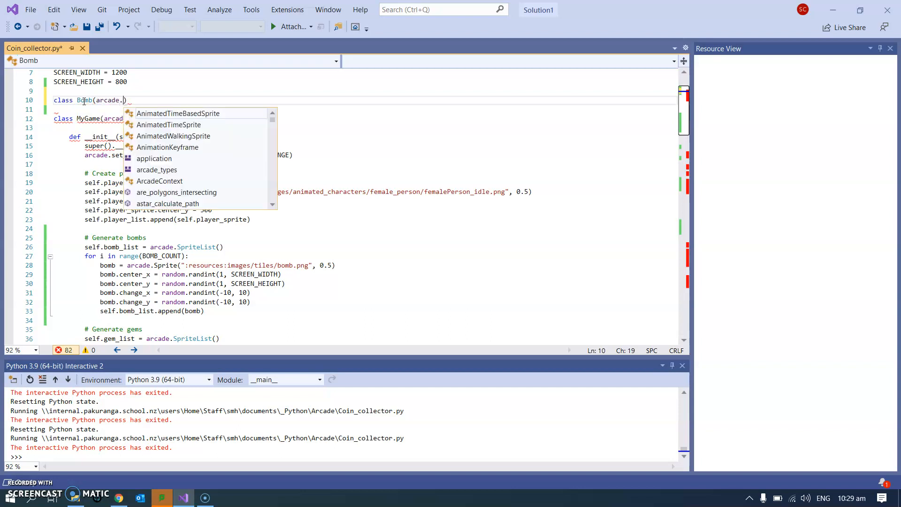
pyautogui.moveTo(178, 113)
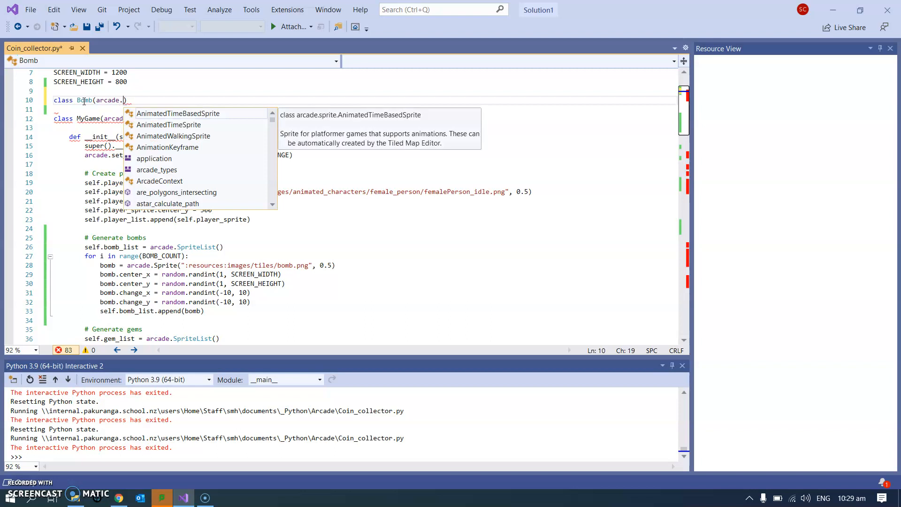
pyautogui.write('Sprite')
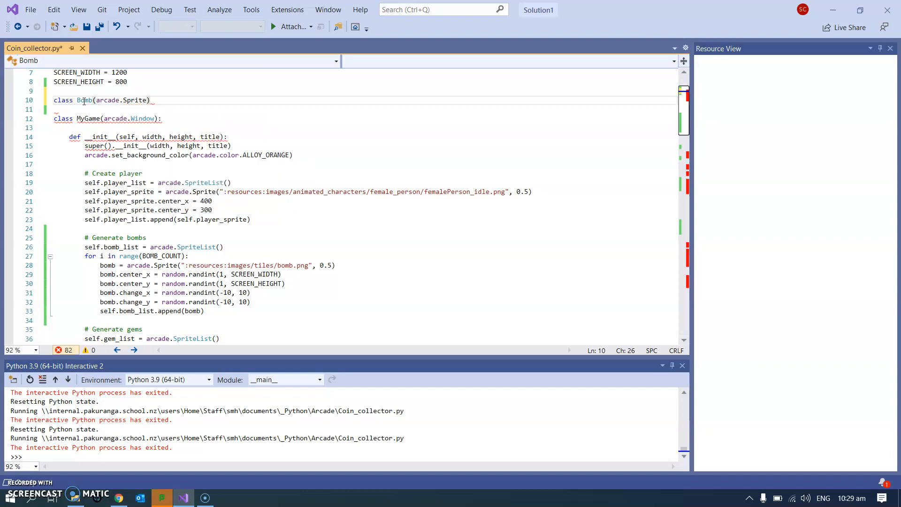
pyautogui.write(':')
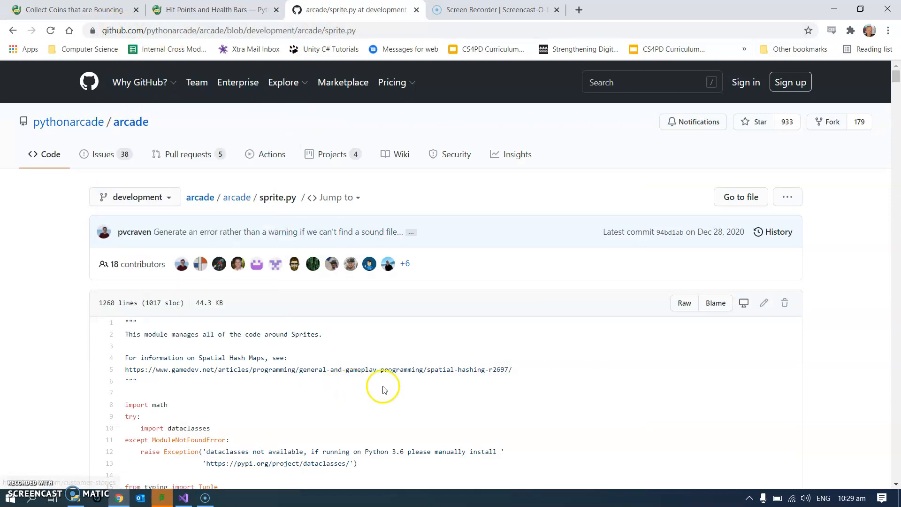
# Scroll sprite.py past the change_angle attribute docs and __init__ to the position methods
pyautogui.scroll(-3)
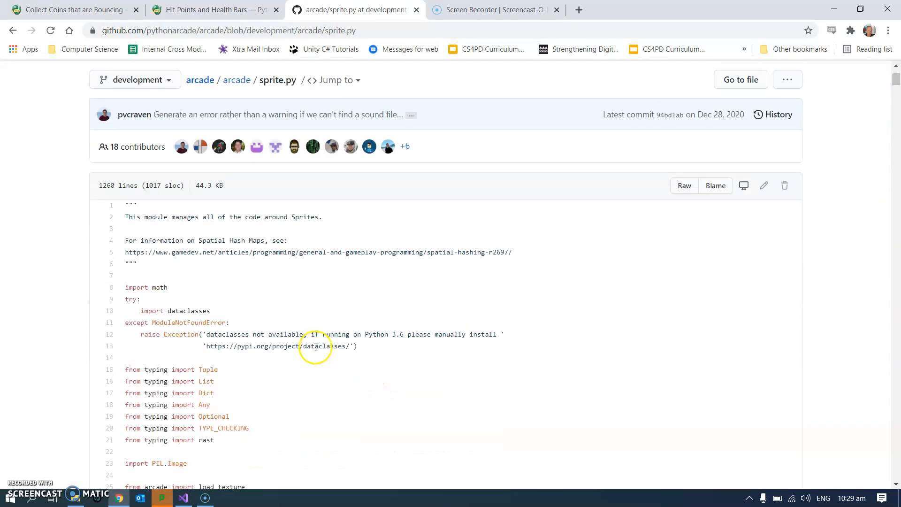
pyautogui.scroll(-3)
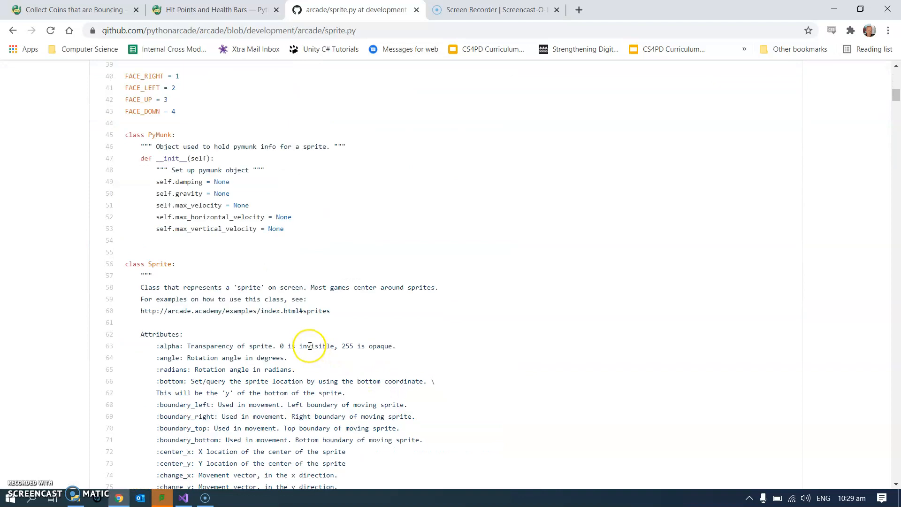
pyautogui.scroll(-3)
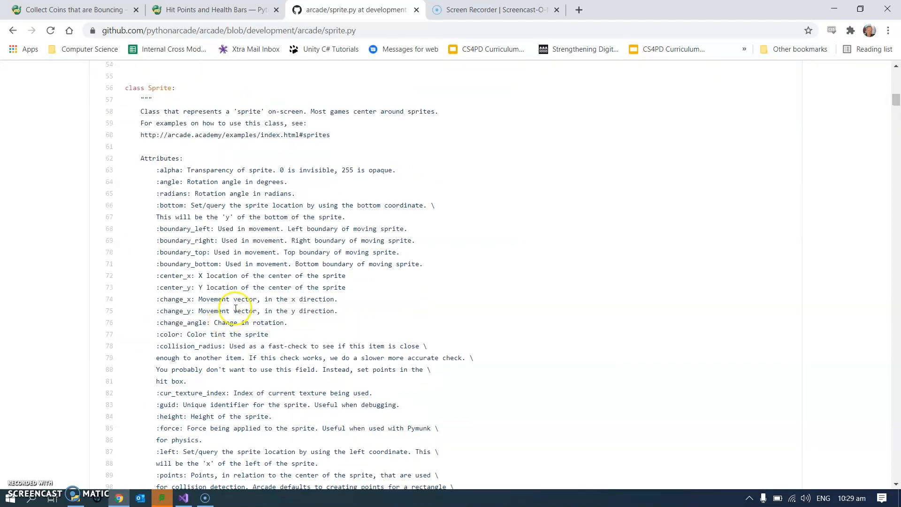
pyautogui.scroll(-3)
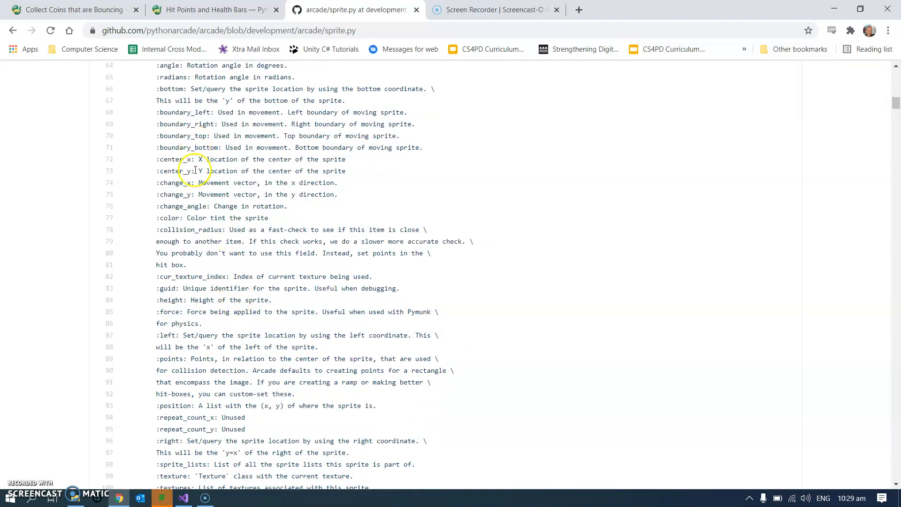
pyautogui.scroll(-3)
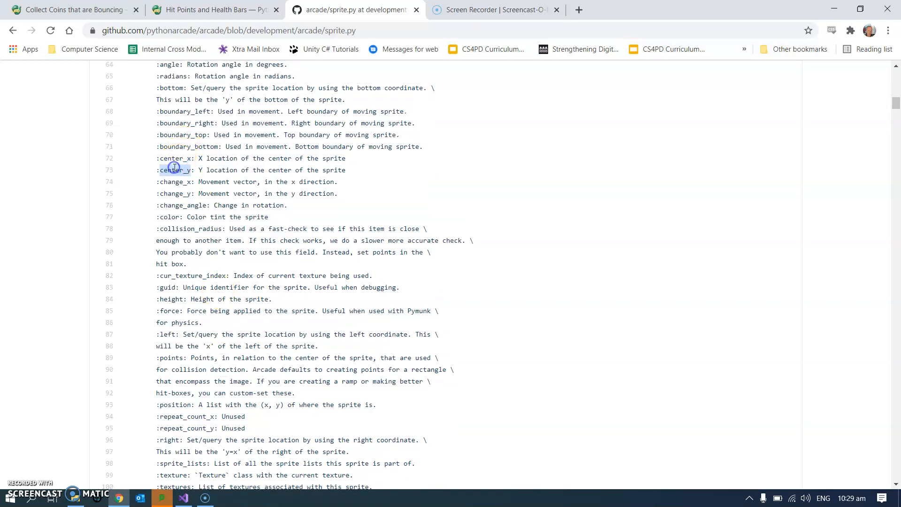
pyautogui.doubleClick(174, 194)
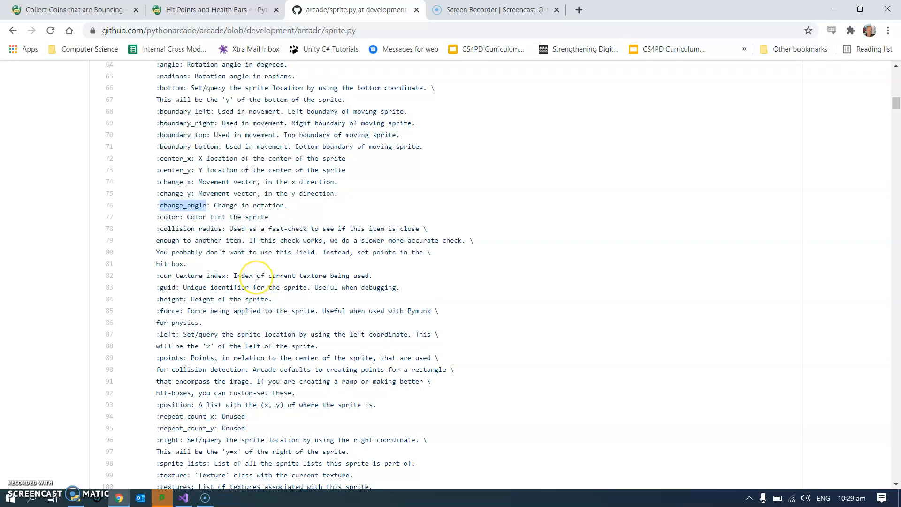
pyautogui.scroll(-3)
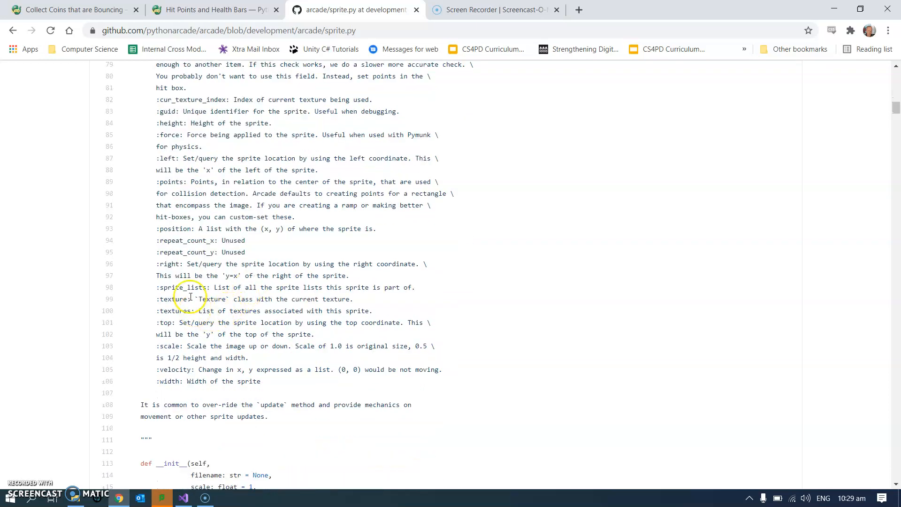
pyautogui.moveTo(208, 323)
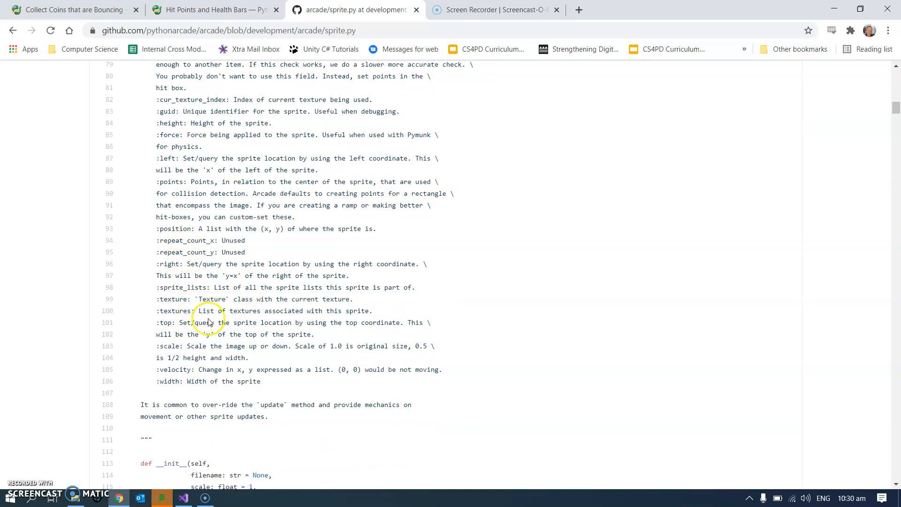
pyautogui.scroll(-3)
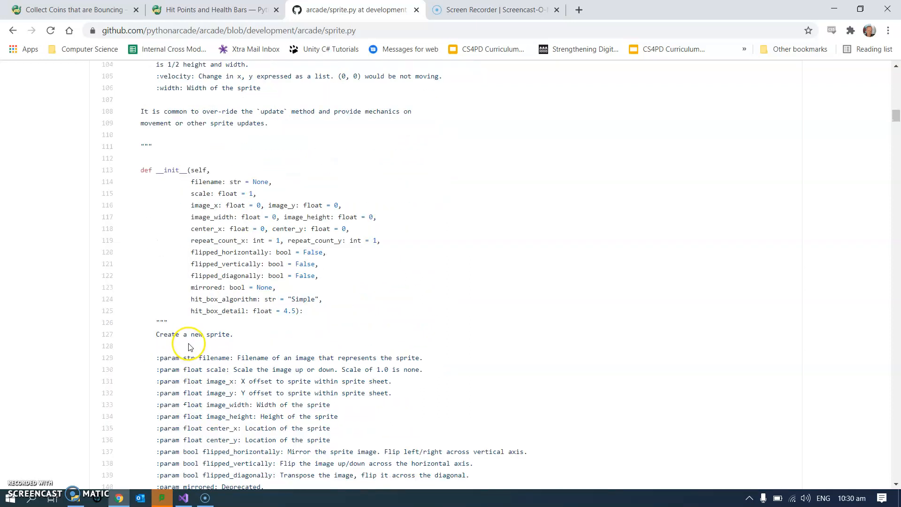
pyautogui.scroll(-3)
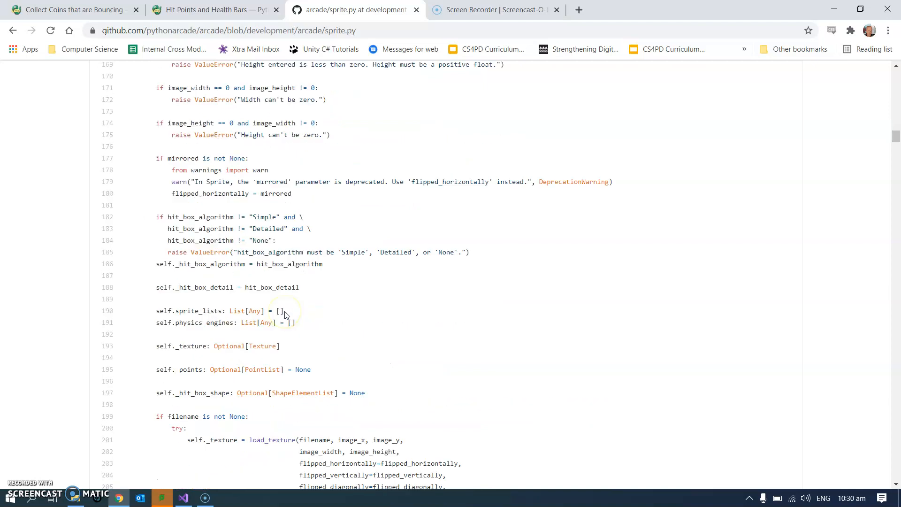
pyautogui.scroll(-3)
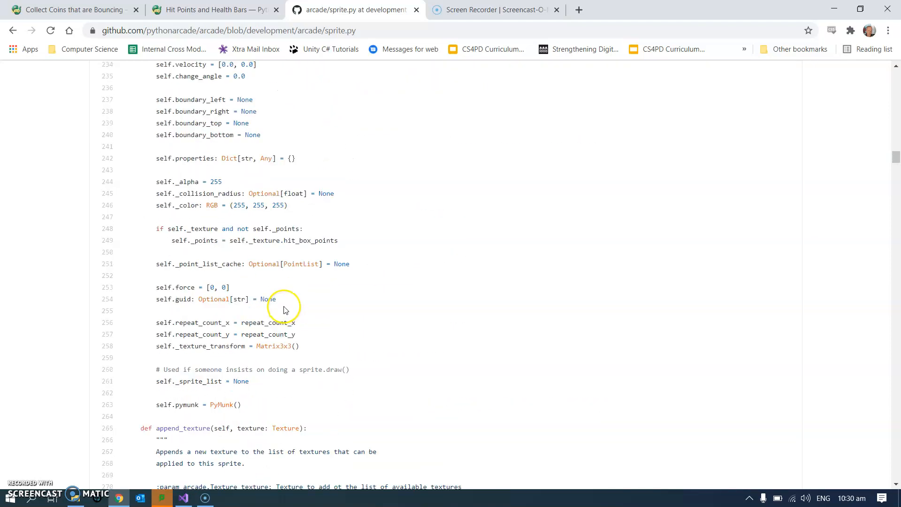
pyautogui.scroll(-3)
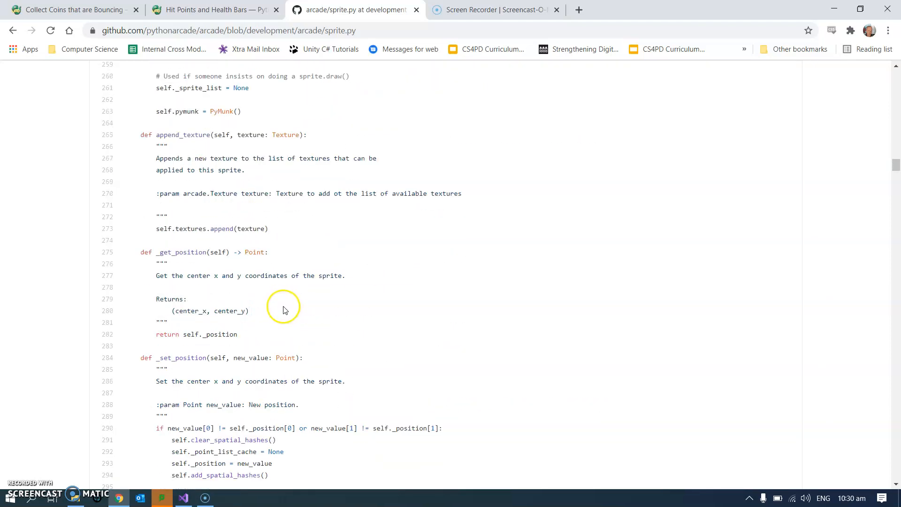
pyautogui.scroll(-3)
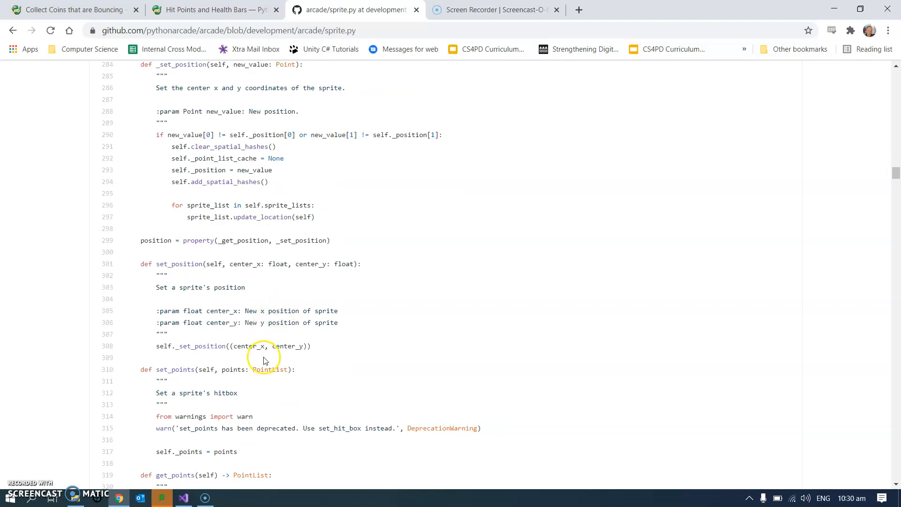
pyautogui.moveTo(307, 457)
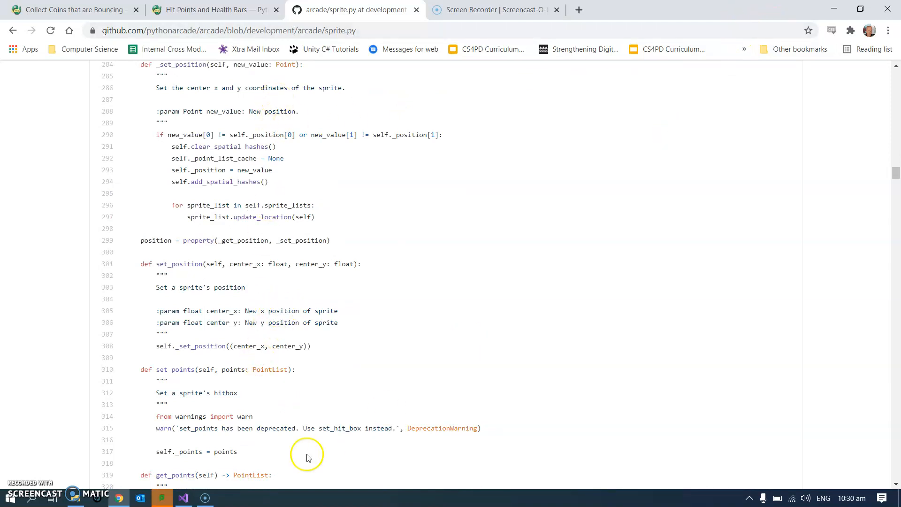
# Make the bomb loop create Bomb objects and review on_update's bomb list update call
pyautogui.click(182, 498)
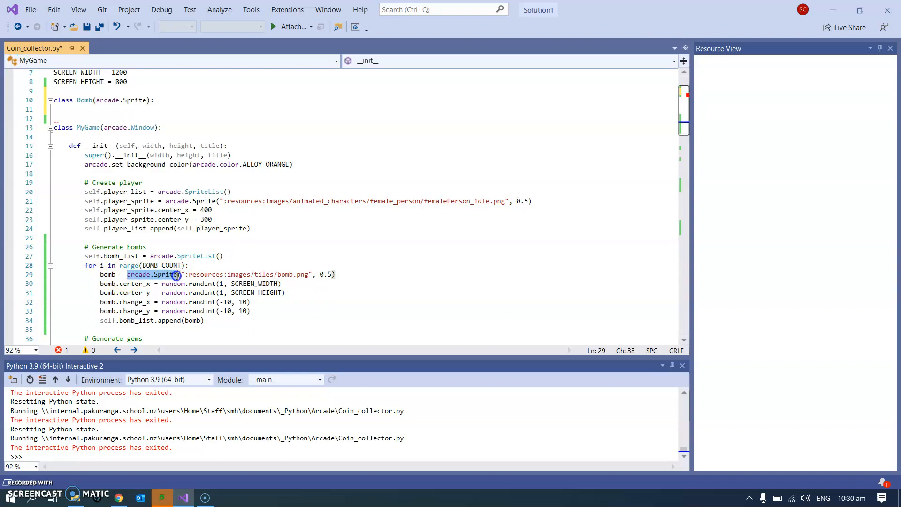
pyautogui.write('Bomb')
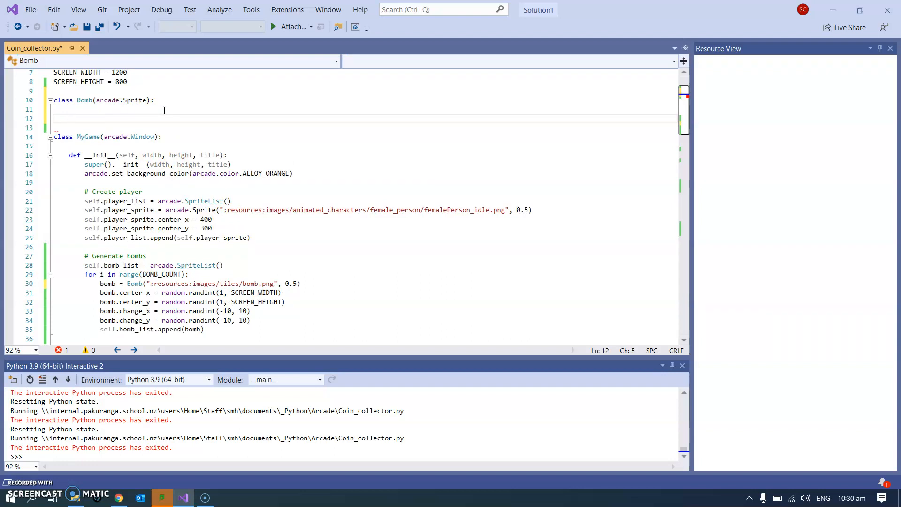
pyautogui.write('def')
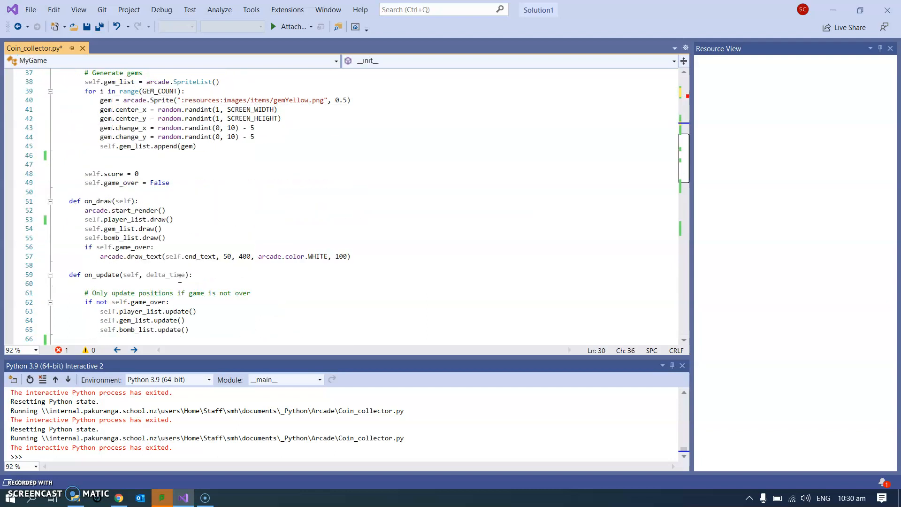
pyautogui.scroll(-3)
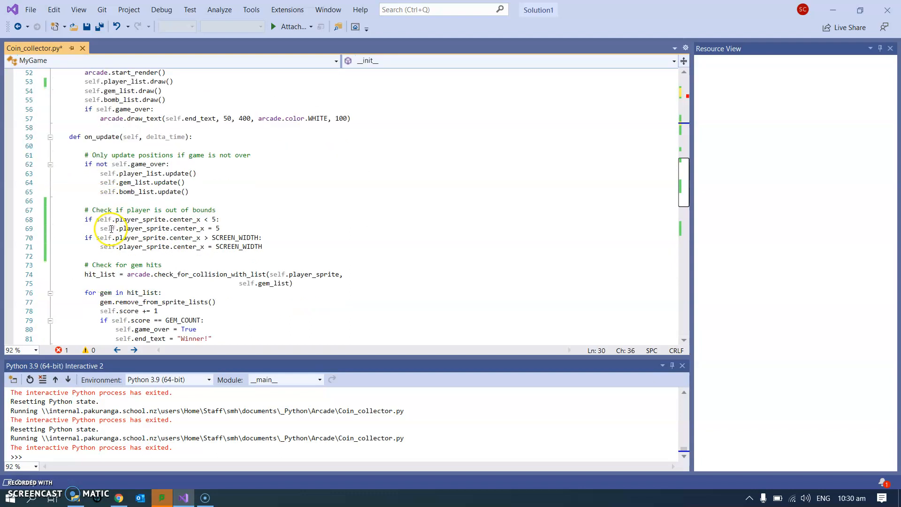
pyautogui.scroll(-3)
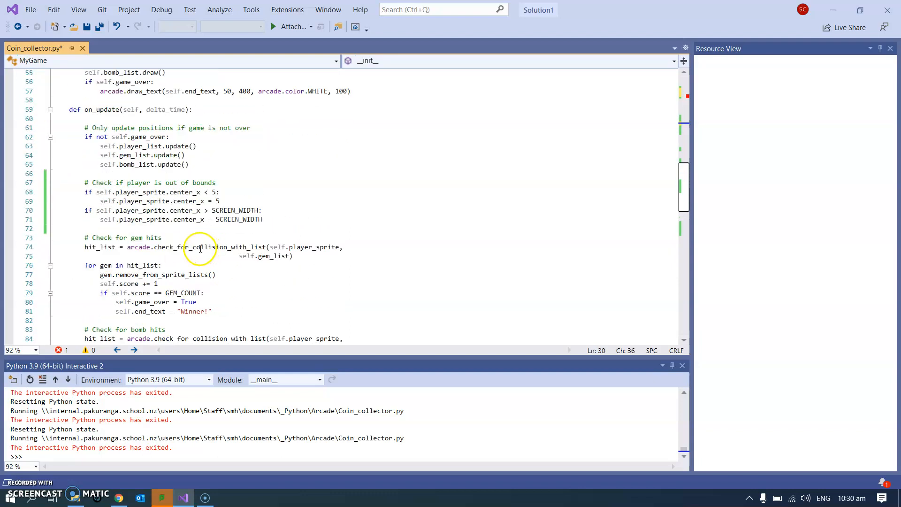
pyautogui.moveTo(175, 146)
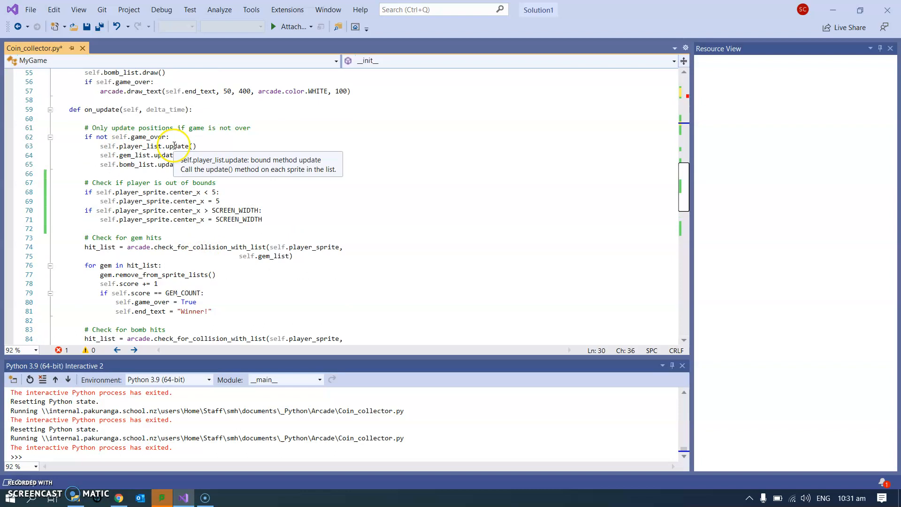
pyautogui.doubleClick(168, 154)
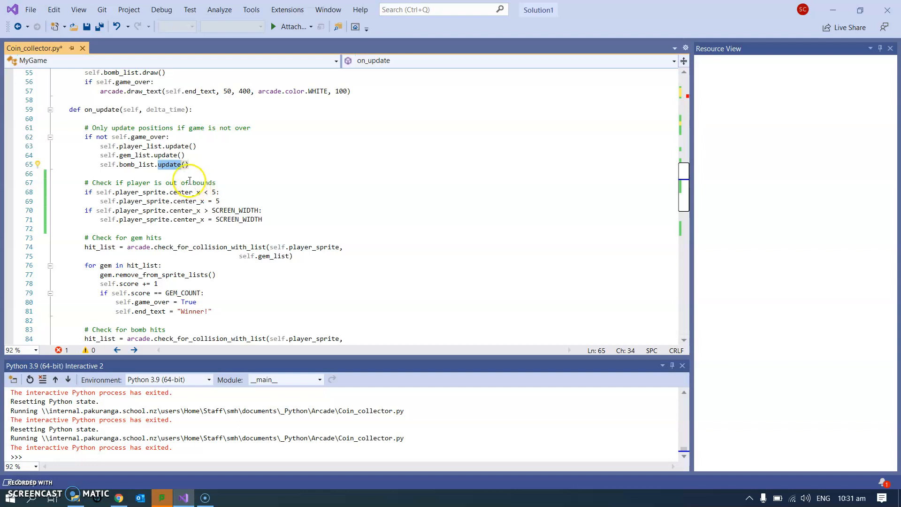
pyautogui.moveTo(183, 182)
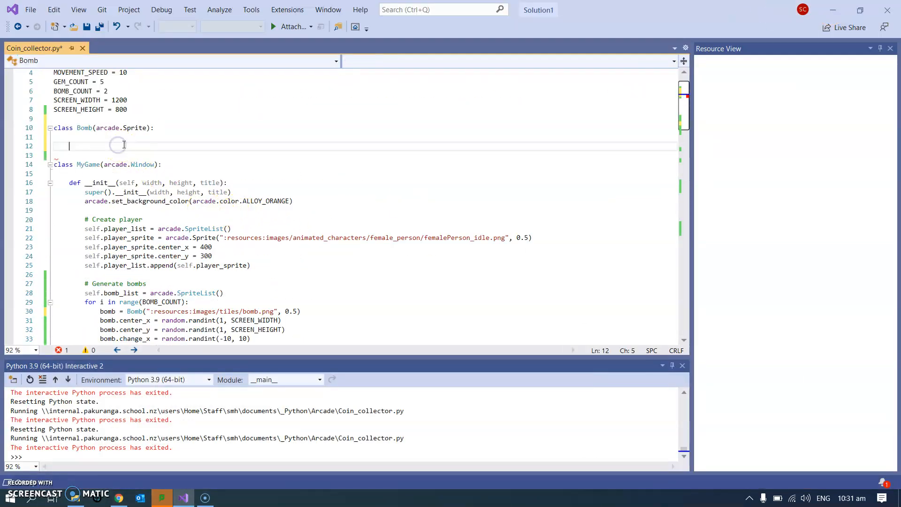
# Add def update(self): to Bomb with self.center_x += change_x as its first line
pyautogui.write('def u')
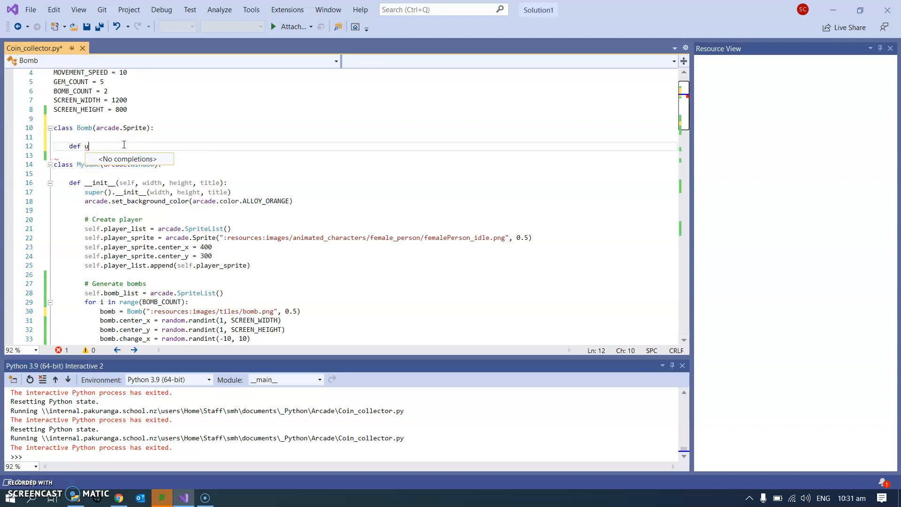
pyautogui.write('pdate()')
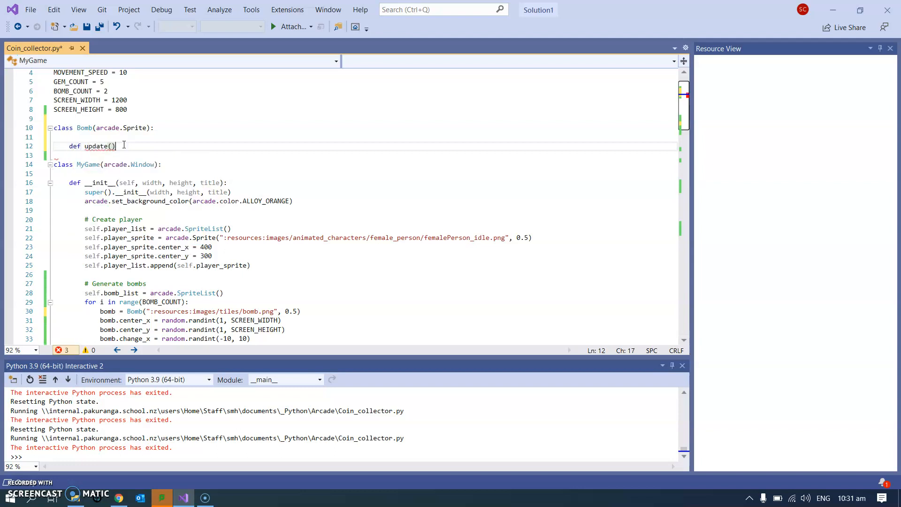
pyautogui.write(':')
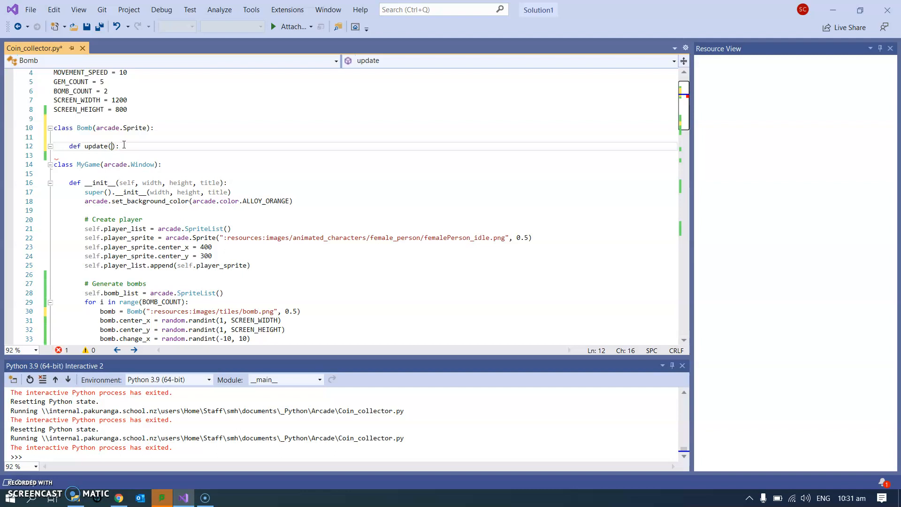
pyautogui.write('self')
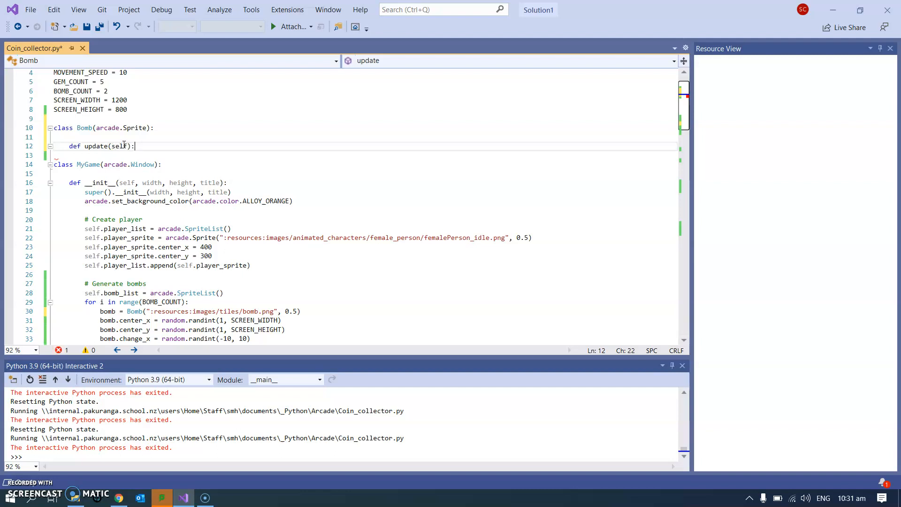
pyautogui.write('self.center_x += c')
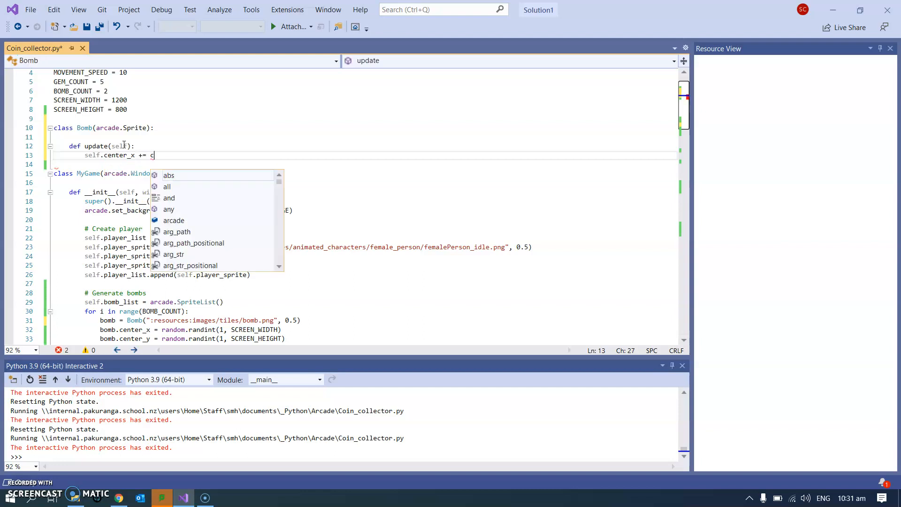
pyautogui.write('hange+')
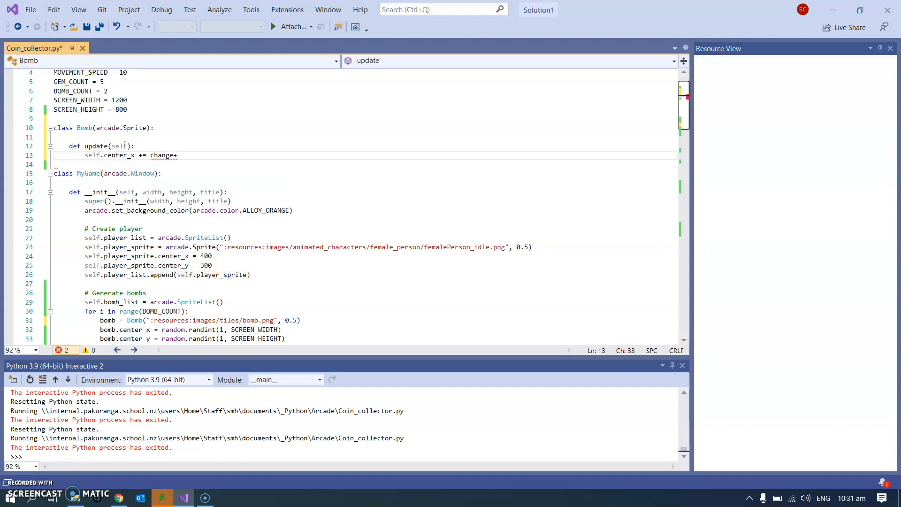
pyautogui.write('_')
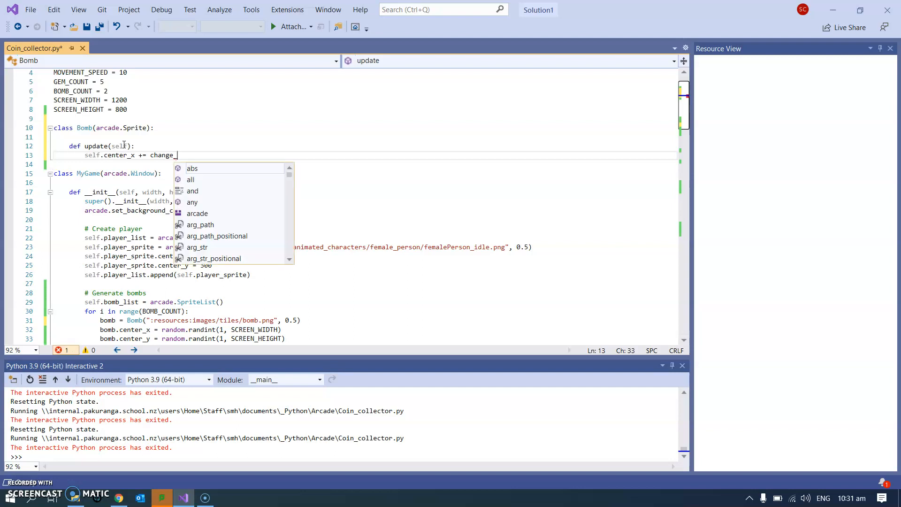
pyautogui.write('center_x')
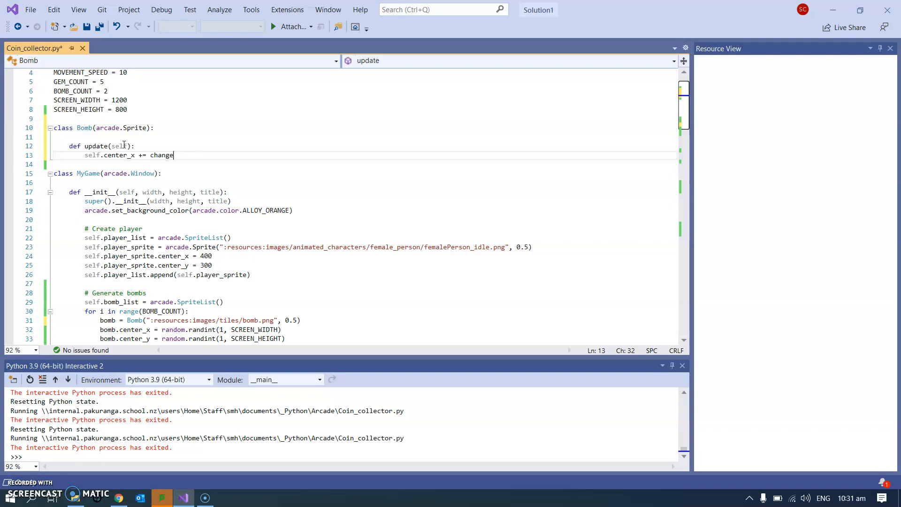
pyautogui.write('_x')
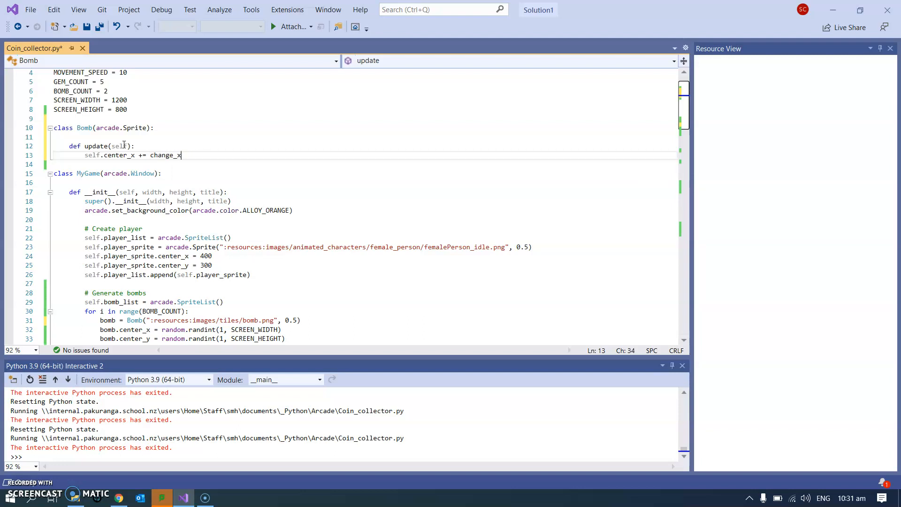
pyautogui.press('Enter')
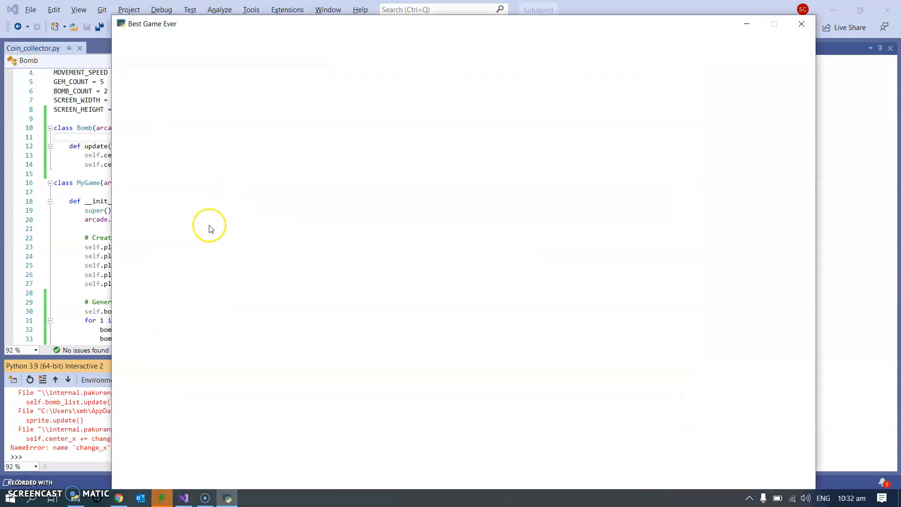
pyautogui.moveTo(801, 23)
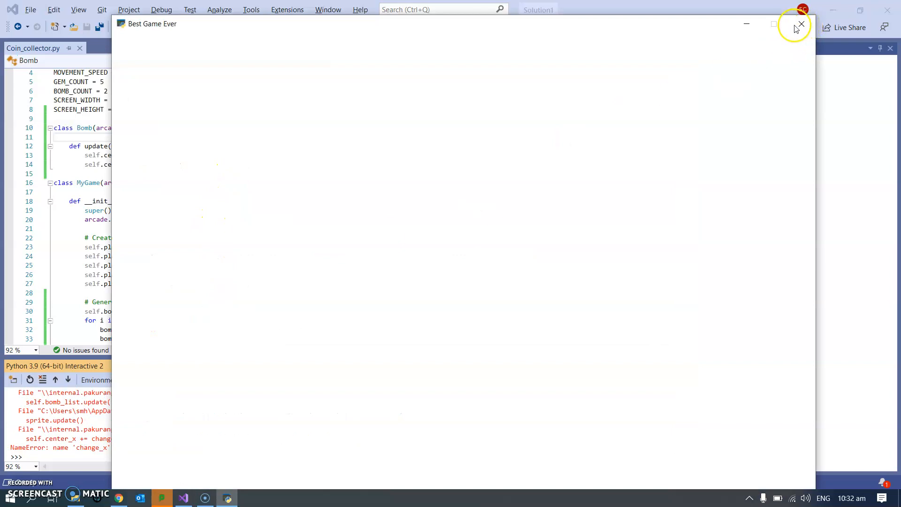
# Close the blank game window and prefix change_x and change_y with self. in Bomb.update
pyautogui.click(802, 24)
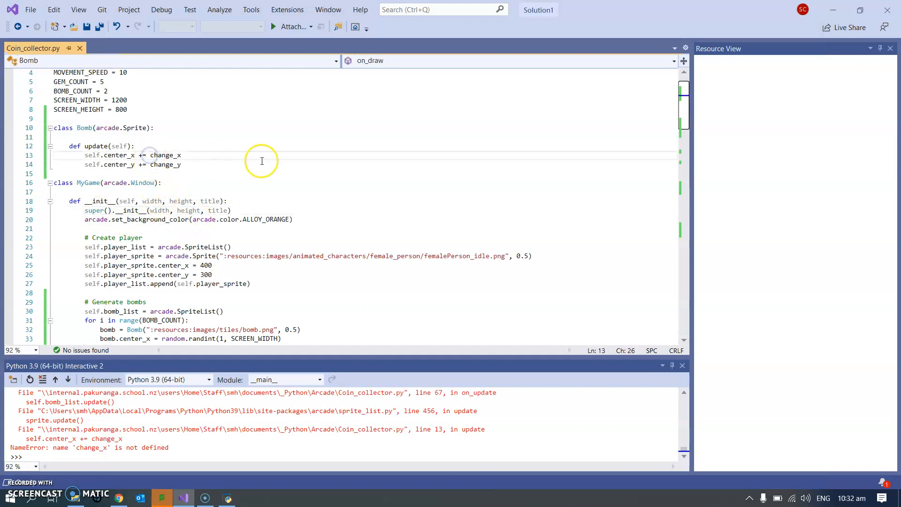
pyautogui.write('self.')
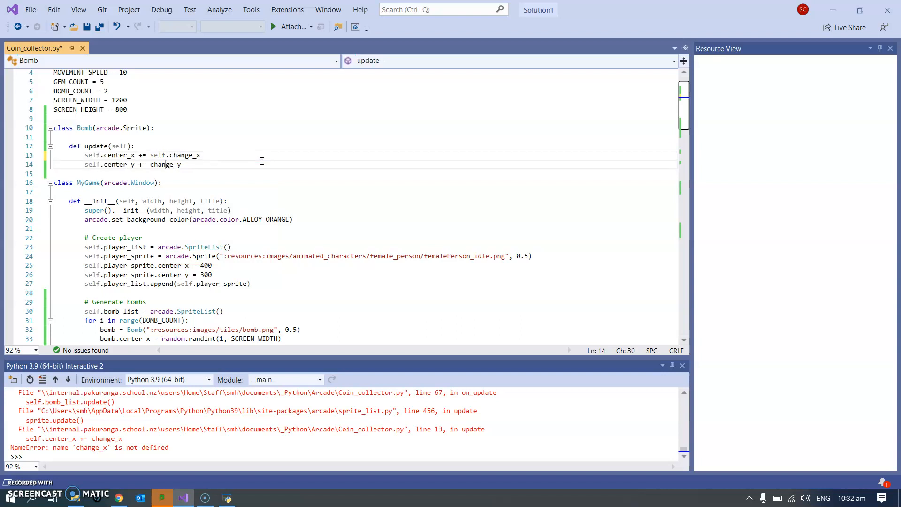
pyautogui.write('self.')
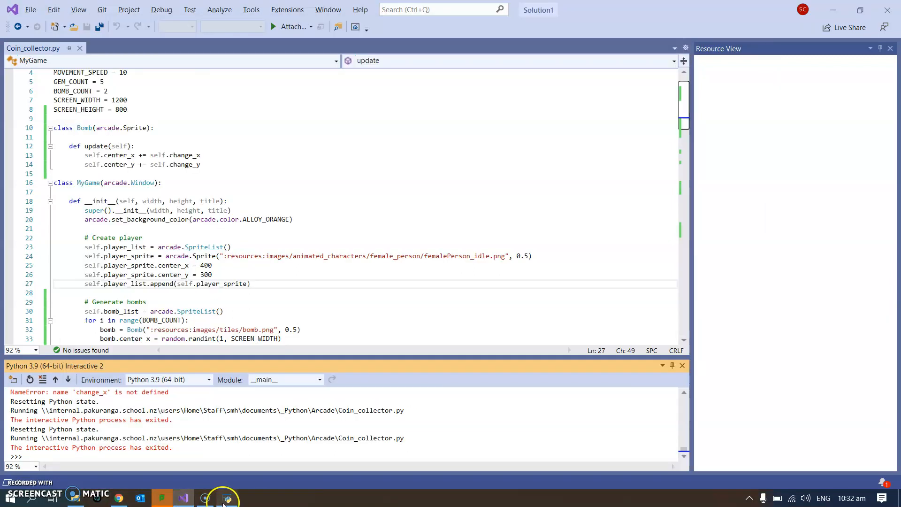
# Check the rerun game showing Boooom! and close its window
pyautogui.click(227, 497)
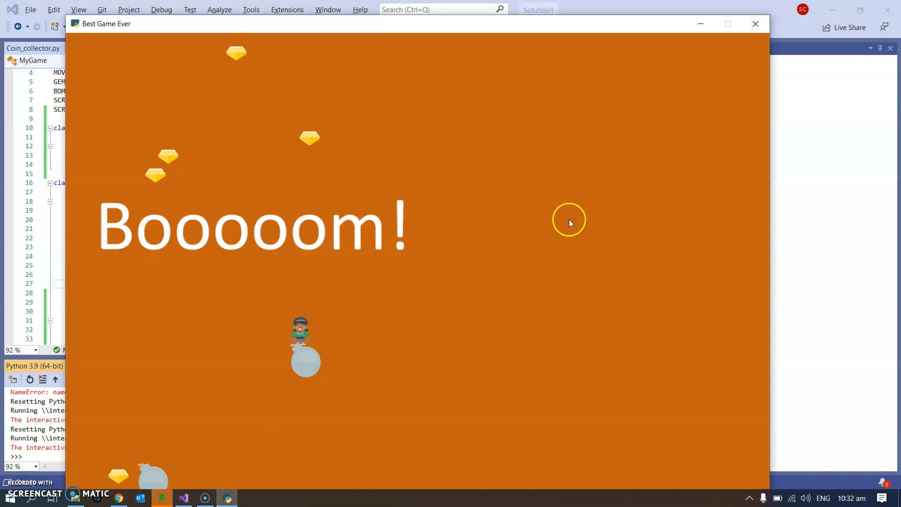
pyautogui.moveTo(738, 71)
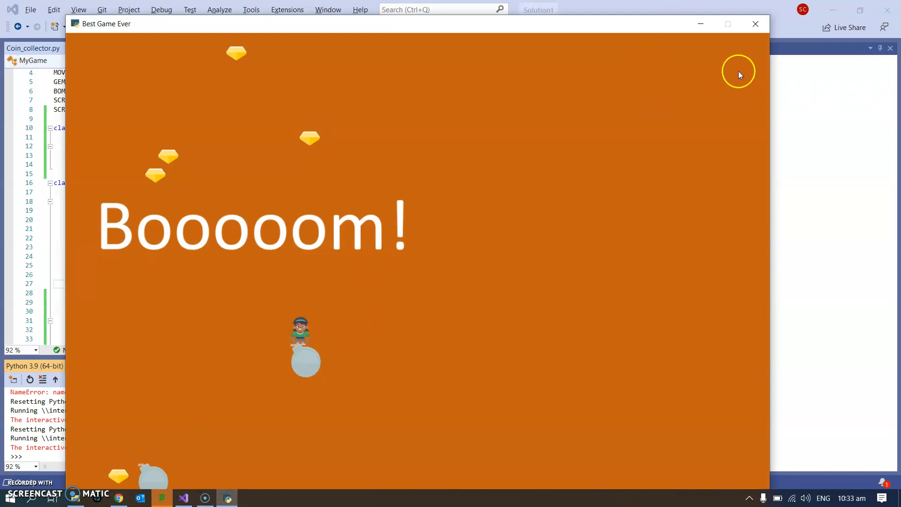
pyautogui.click(755, 24)
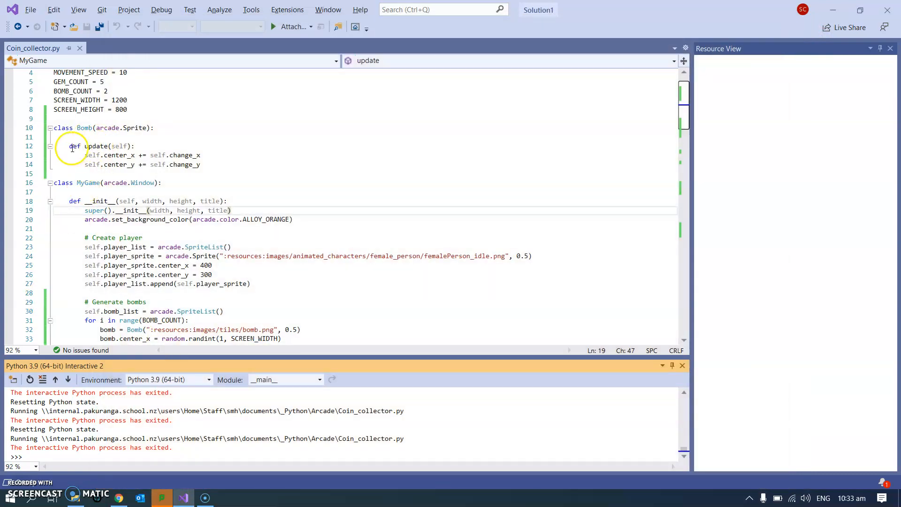
pyautogui.moveTo(153, 134)
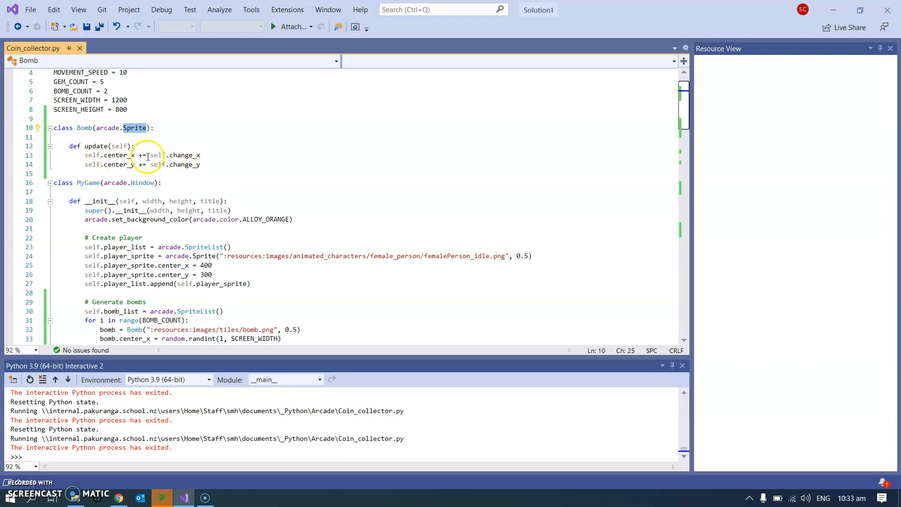
pyautogui.moveTo(180, 164)
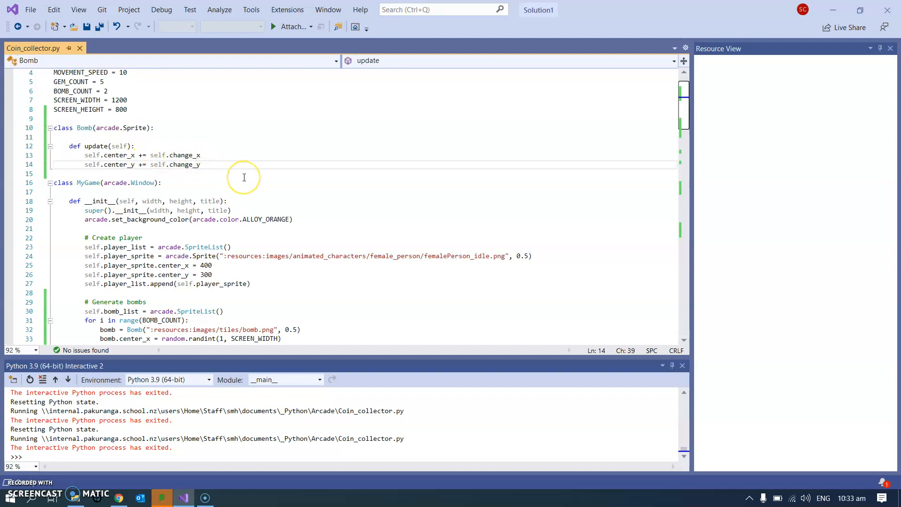
# Insert blank lines in the Bomb class and bring the sprite.py source back into view
pyautogui.press('Enter')
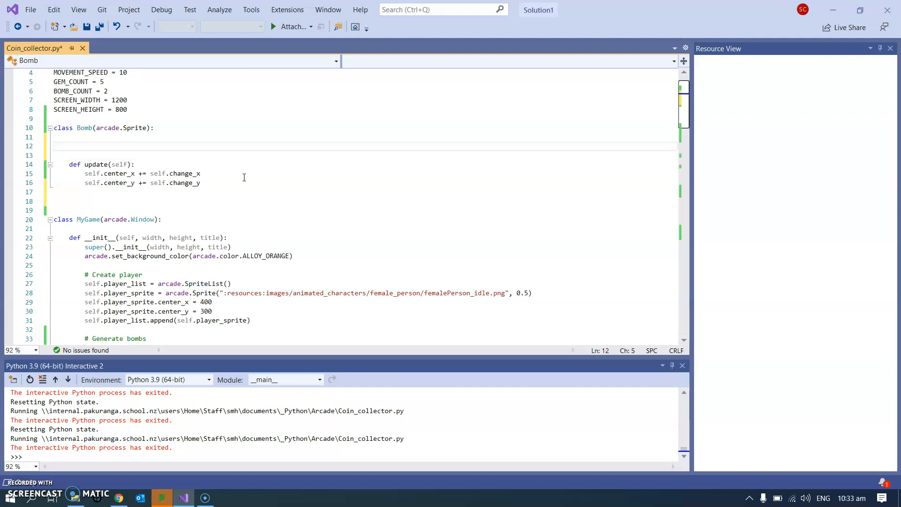
pyautogui.click(68, 145)
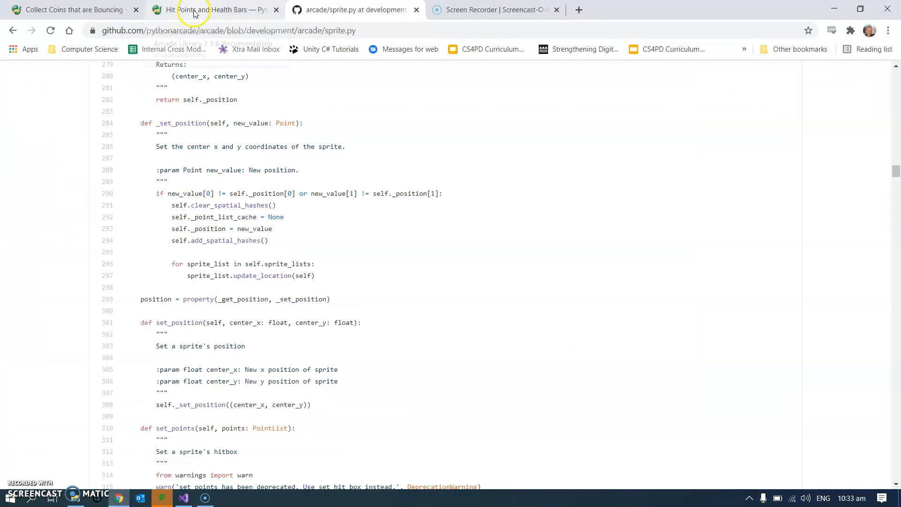
# Copy the Coin __init__ lines from the bouncing-coins example and return to Visual Studio
pyautogui.click(71, 10)
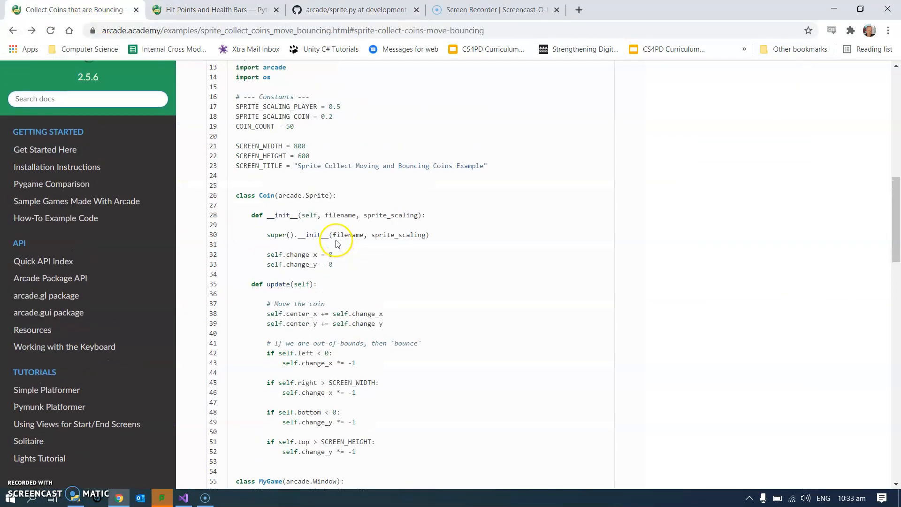
pyautogui.moveTo(257, 222)
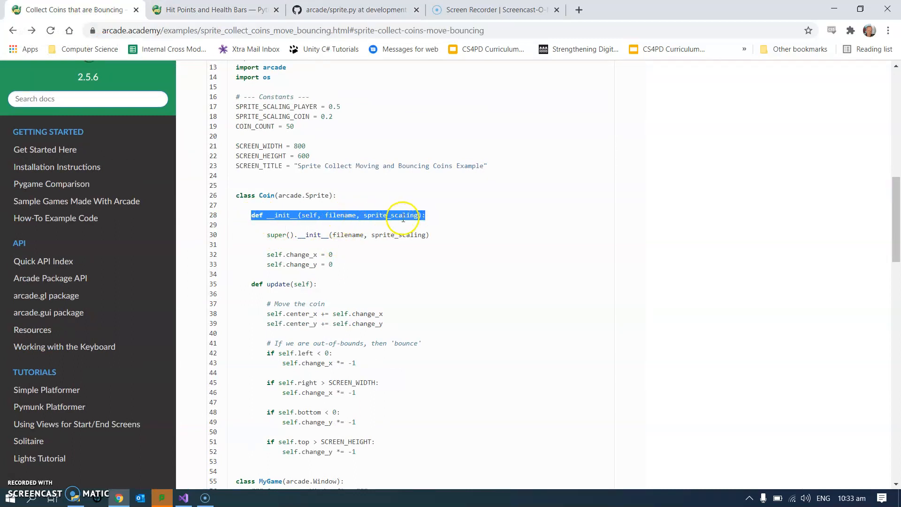
pyautogui.moveTo(343, 215)
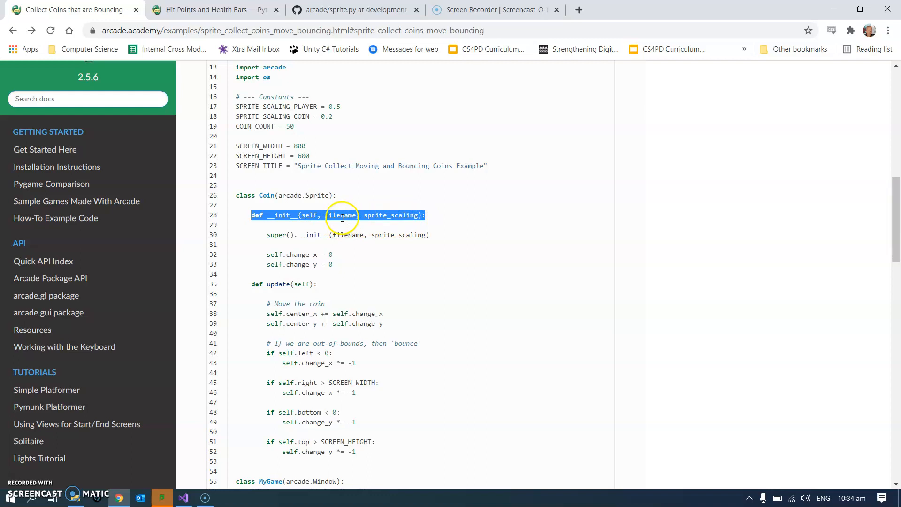
pyautogui.moveTo(328, 229)
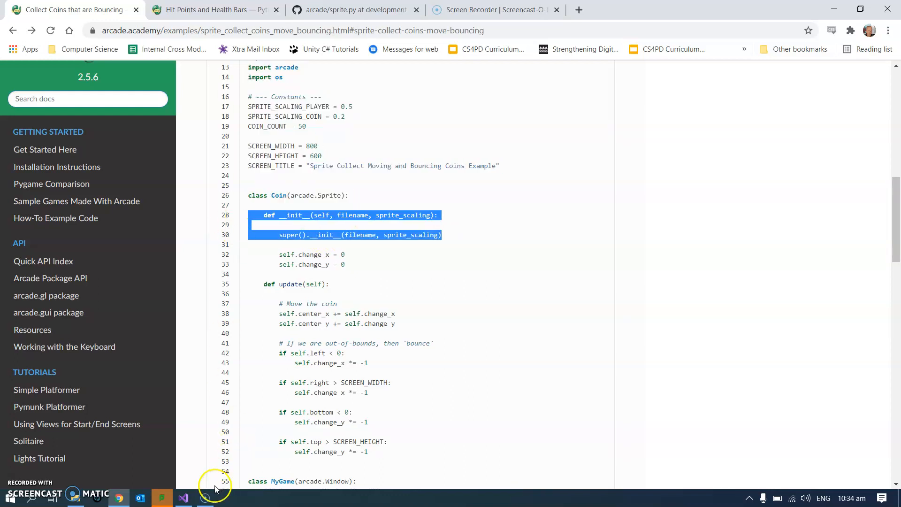
pyautogui.click(183, 498)
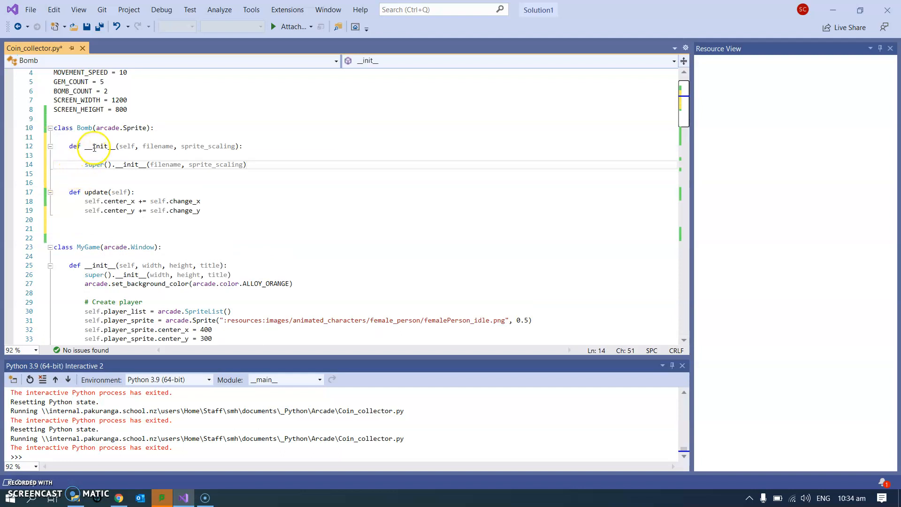
# Select Bomb's __init__, check sprite.py parameter docs on GitHub, then minimize Chrome
pyautogui.doubleClick(100, 146)
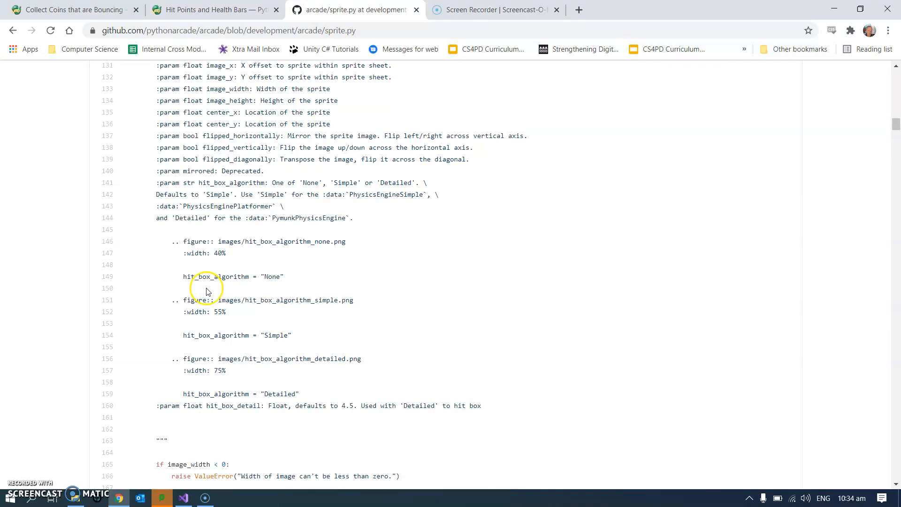
pyautogui.scroll(-3)
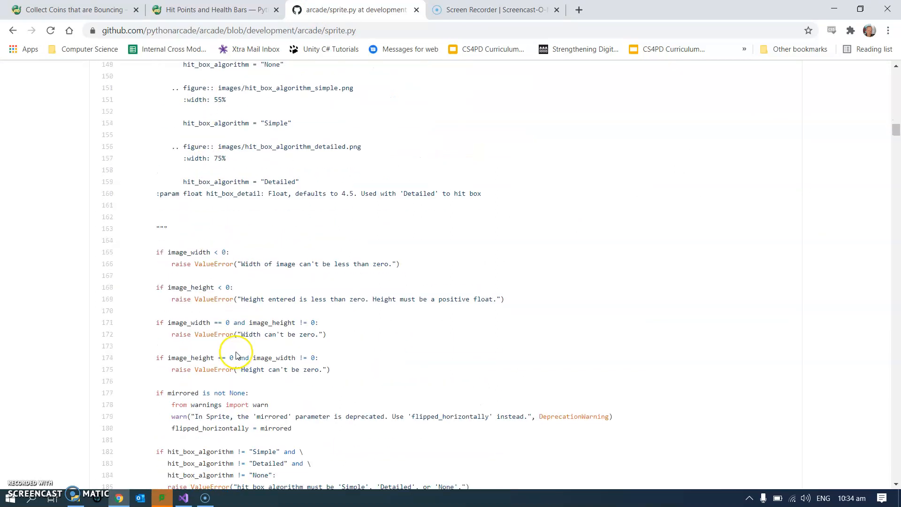
pyautogui.scroll(-3)
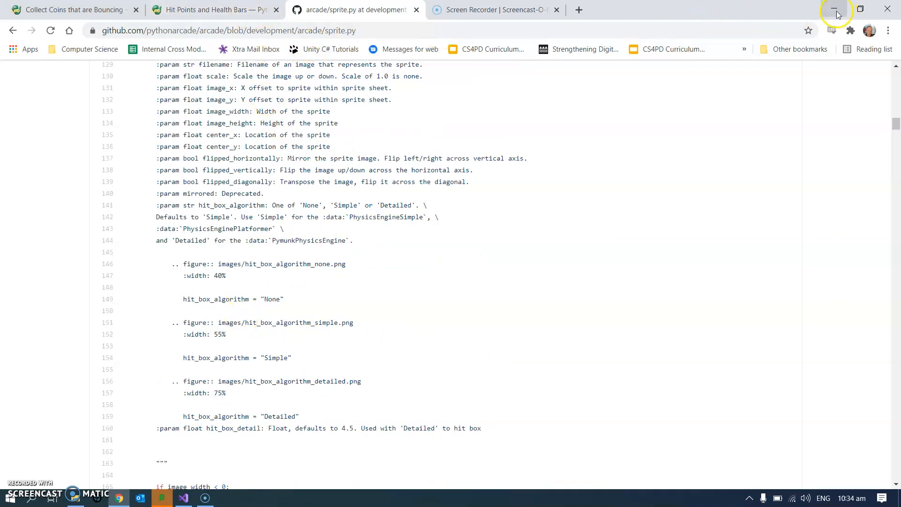
pyautogui.click(182, 499)
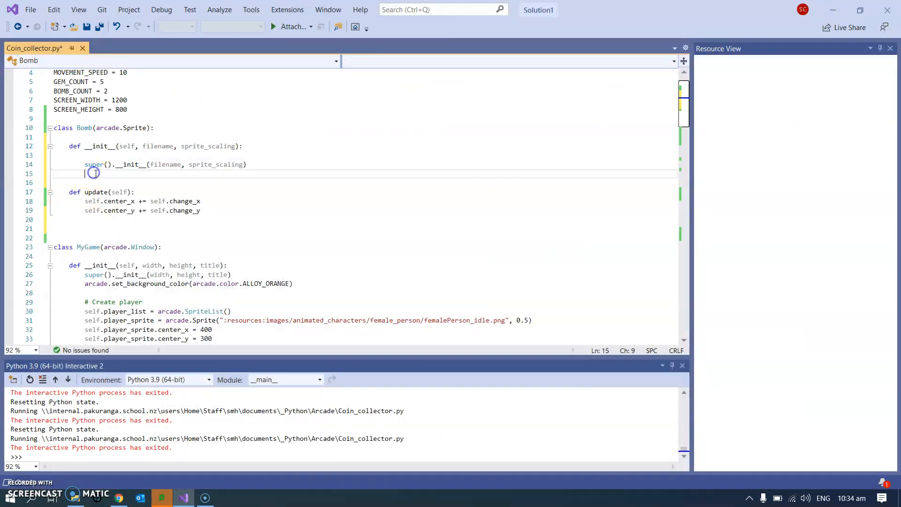
# Set self.pulse_rate = 0.1 in Bomb's __init__, dropping the random.rand attempt
pyautogui.write('self.puls')
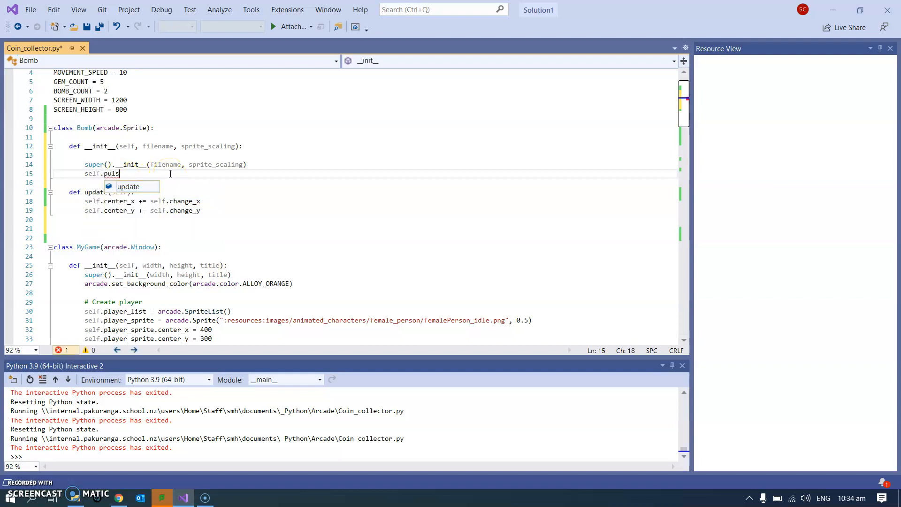
pyautogui.write('e_rate =')
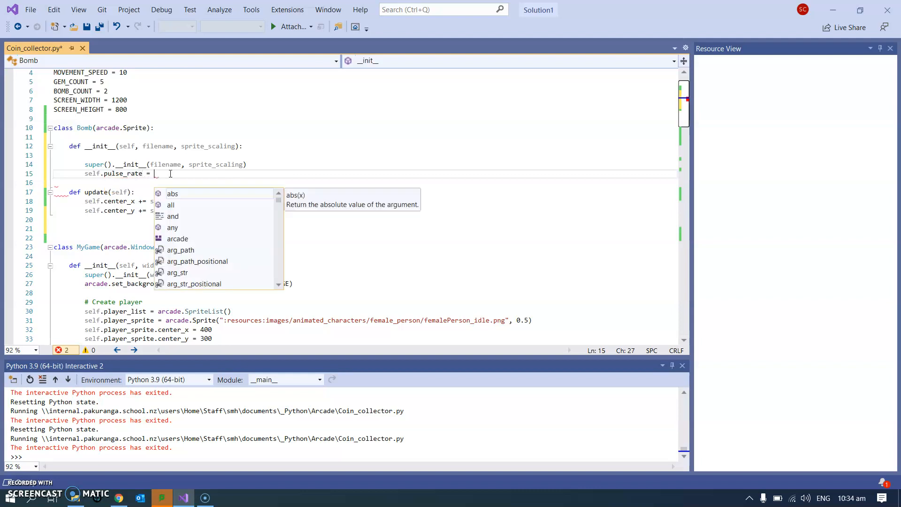
pyautogui.write('rand')
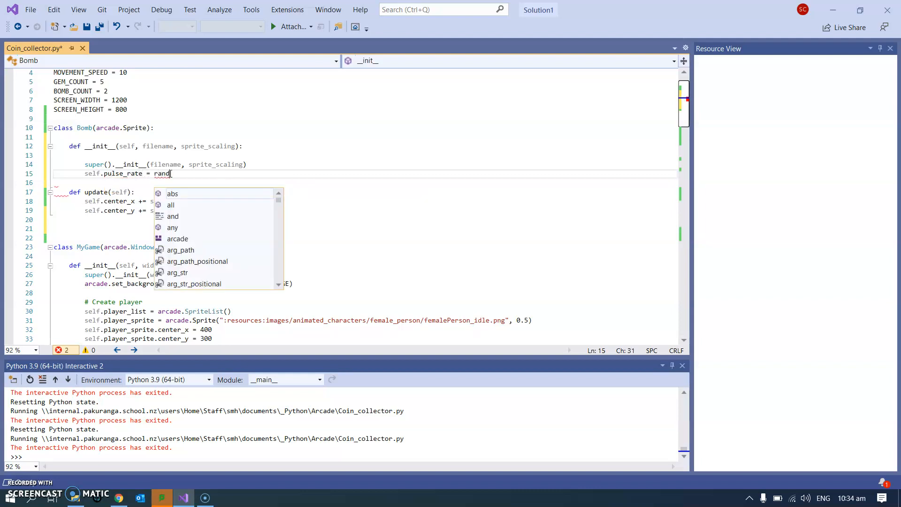
pyautogui.write('om()')
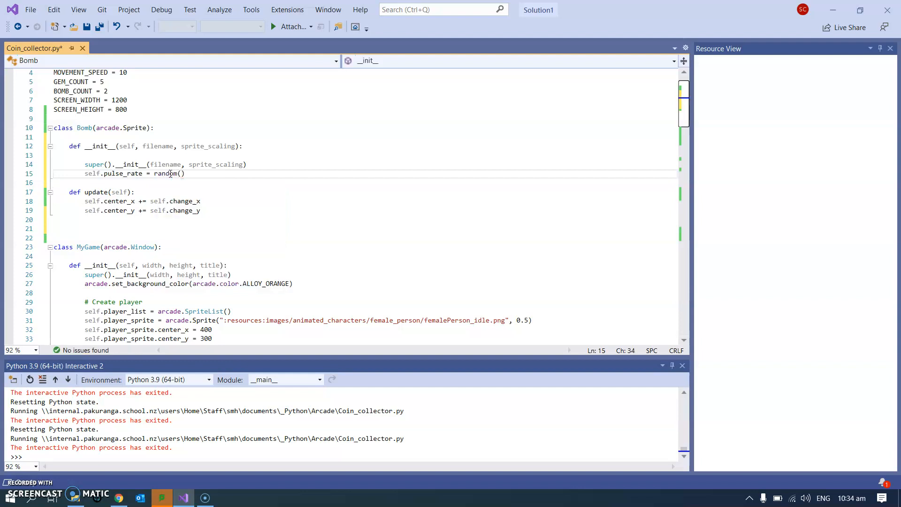
pyautogui.write('.ra')
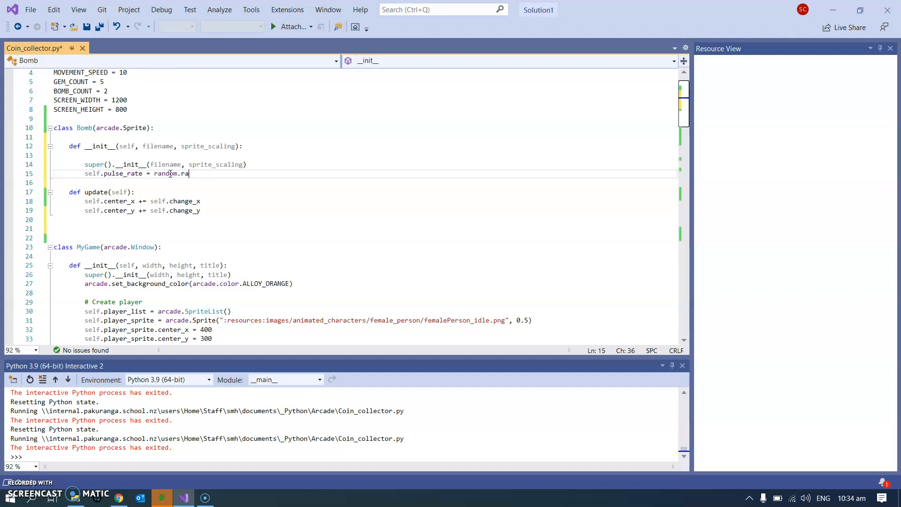
pyautogui.write('nd')
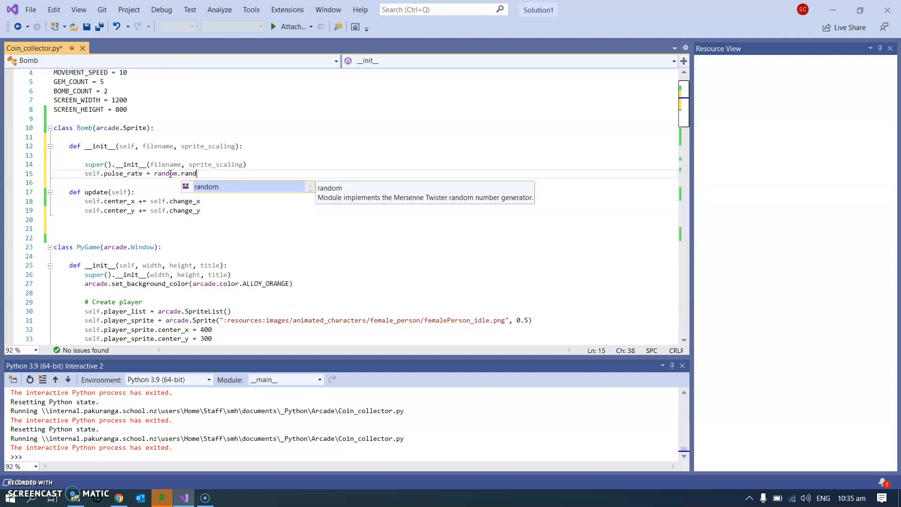
pyautogui.press('Backspace')
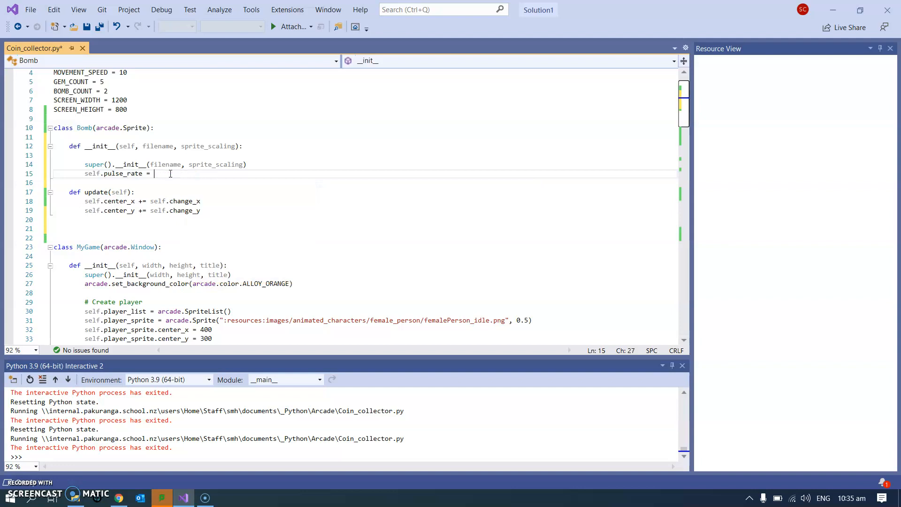
pyautogui.write('0.1')
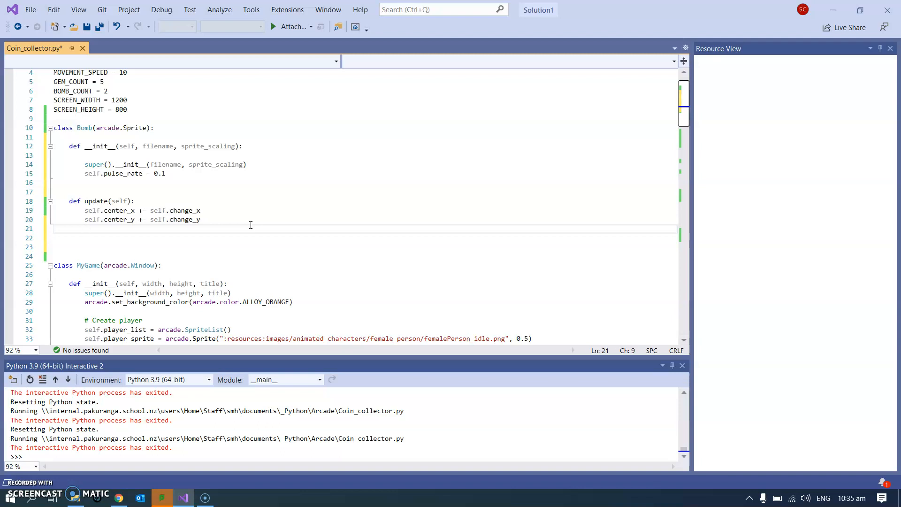
# Add self.scale += self.pulse_rate to Bomb's update method
pyautogui.write('self.sc')
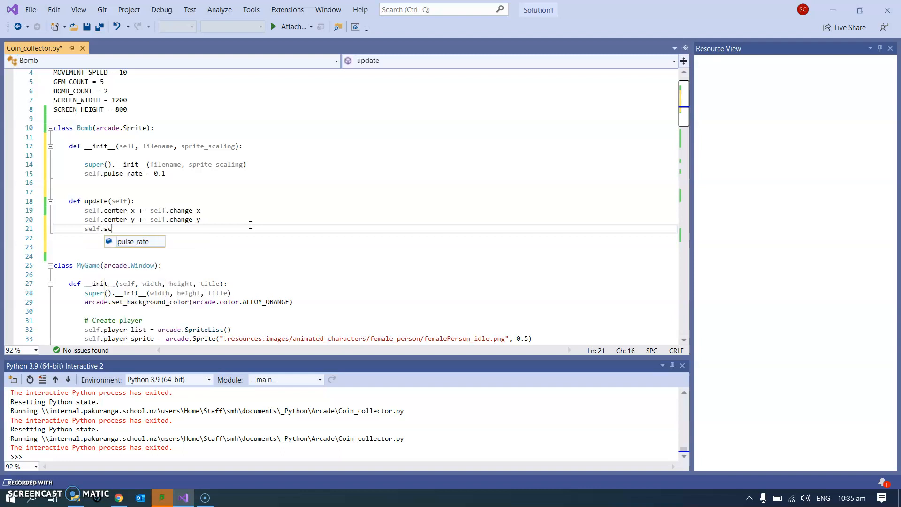
pyautogui.write('ale += sel')
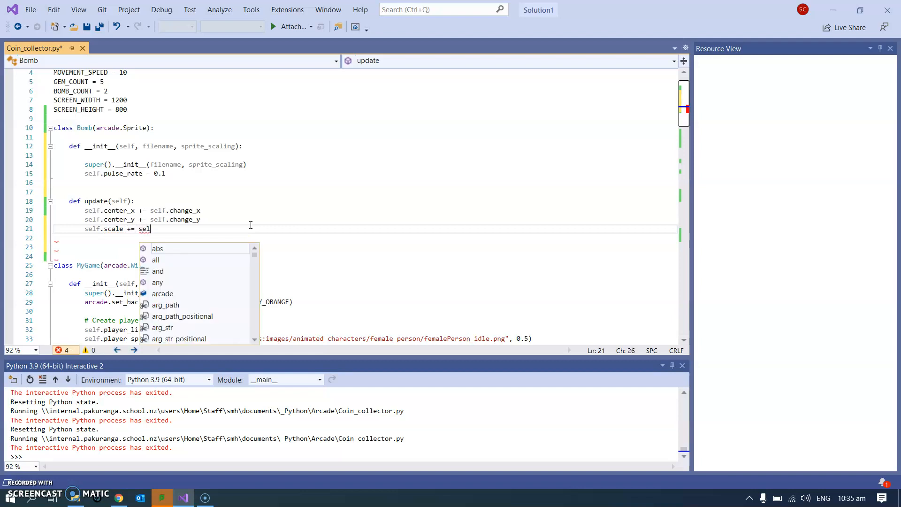
pyautogui.write('.pu')
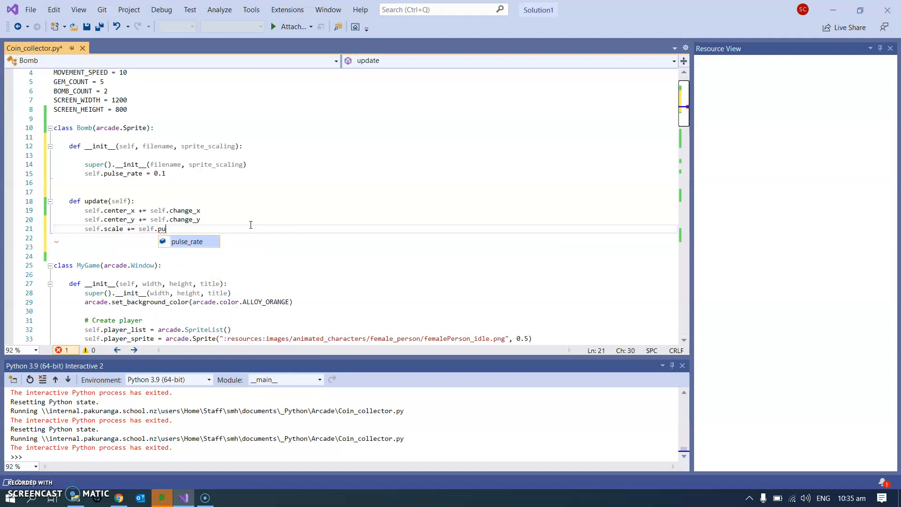
pyautogui.write('lse_rate')
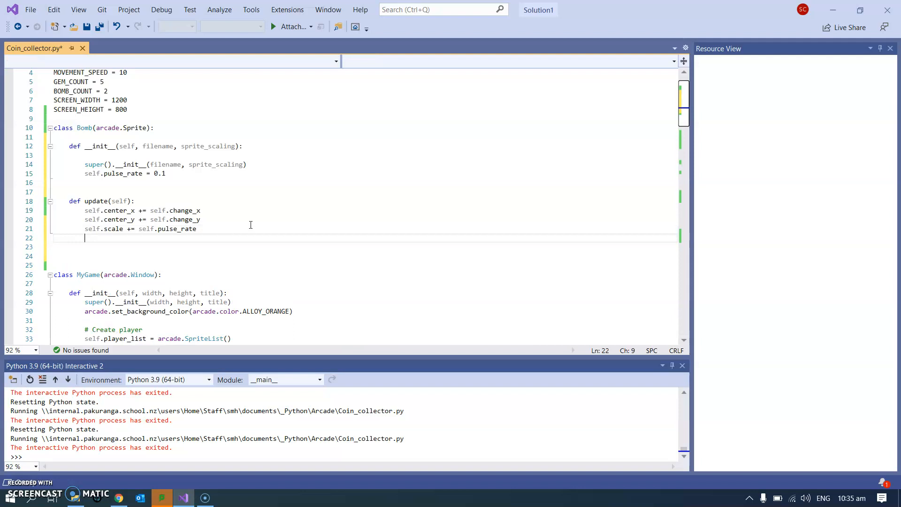
# Type the if-condition on line 22 comparing self.scale against 2
pyautogui.write('if')
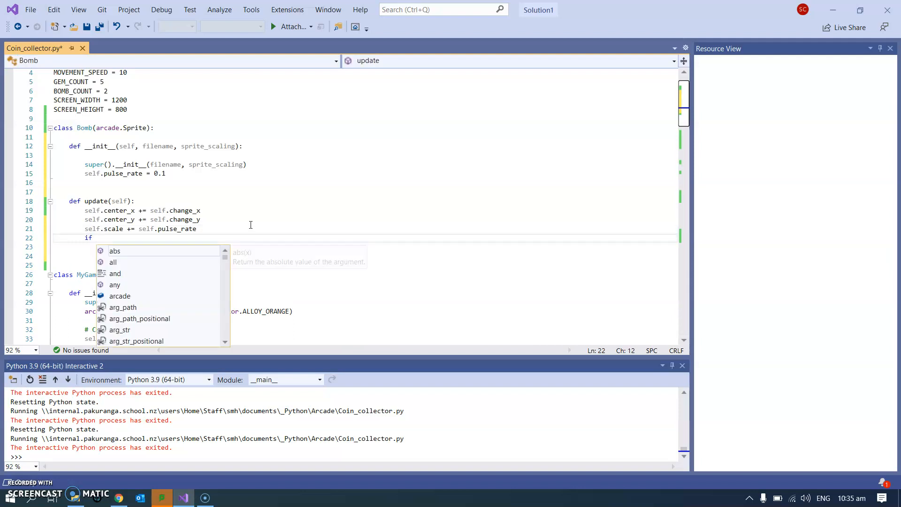
pyautogui.write('self.')
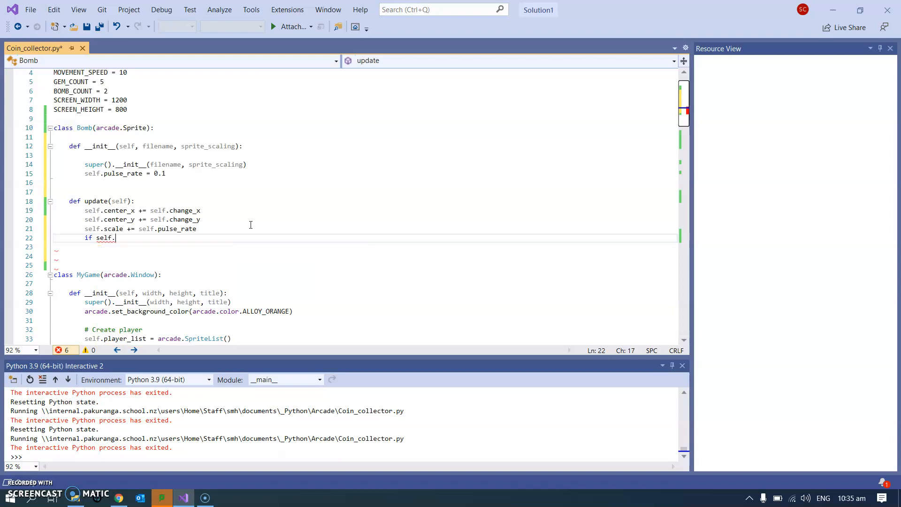
pyautogui.write('scale >')
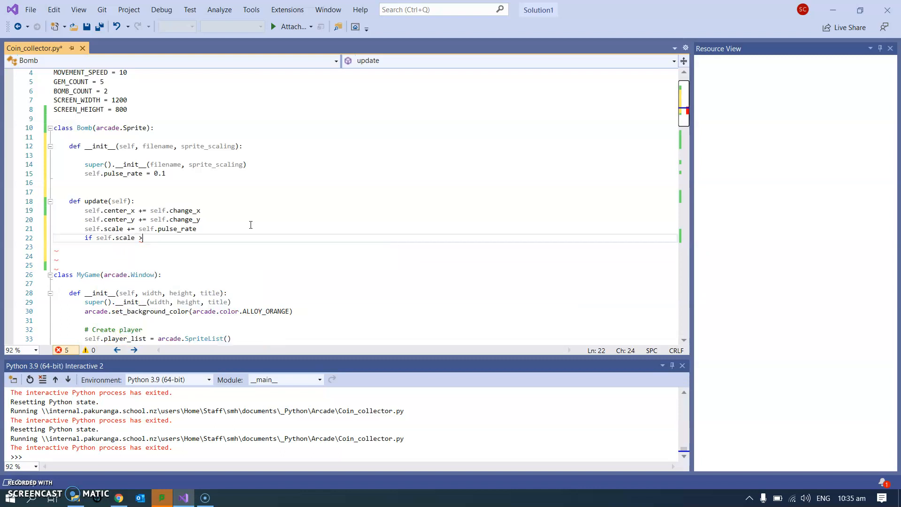
pyautogui.write('" "')
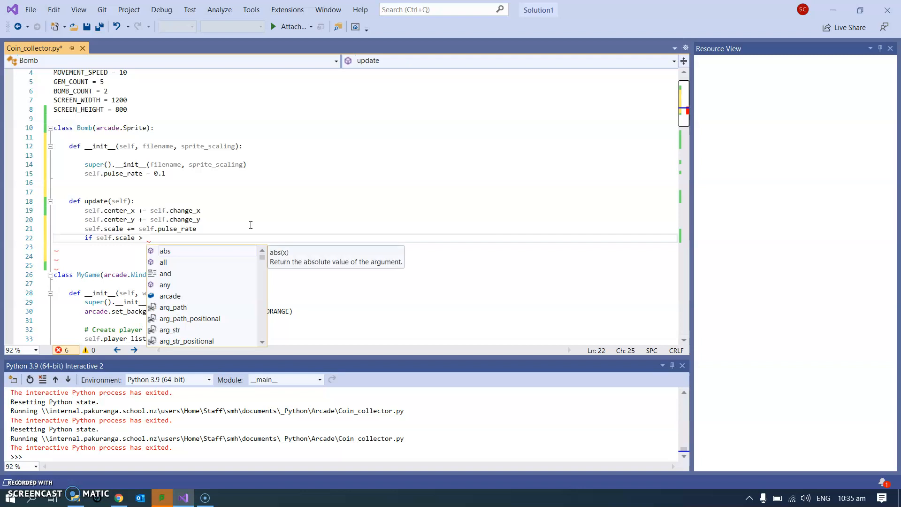
pyautogui.write('2 or')
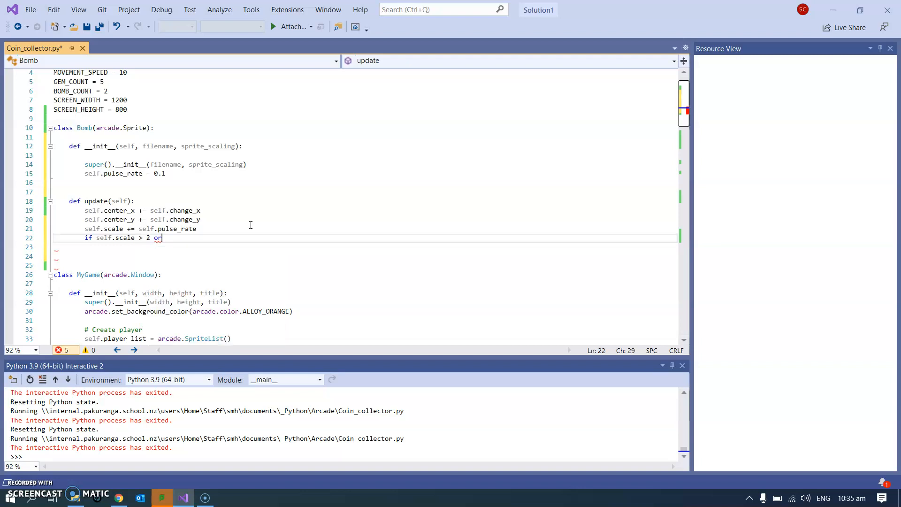
pyautogui.write('self.scale')
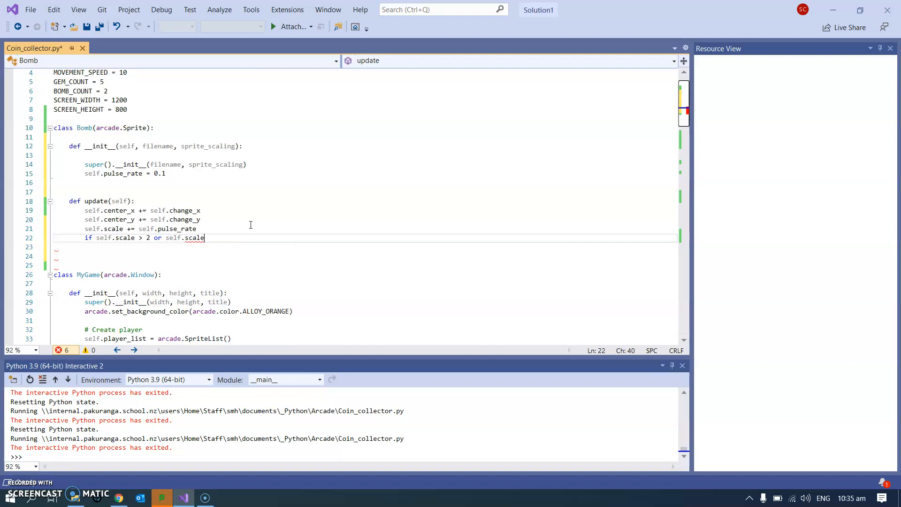
pyautogui.write('<')
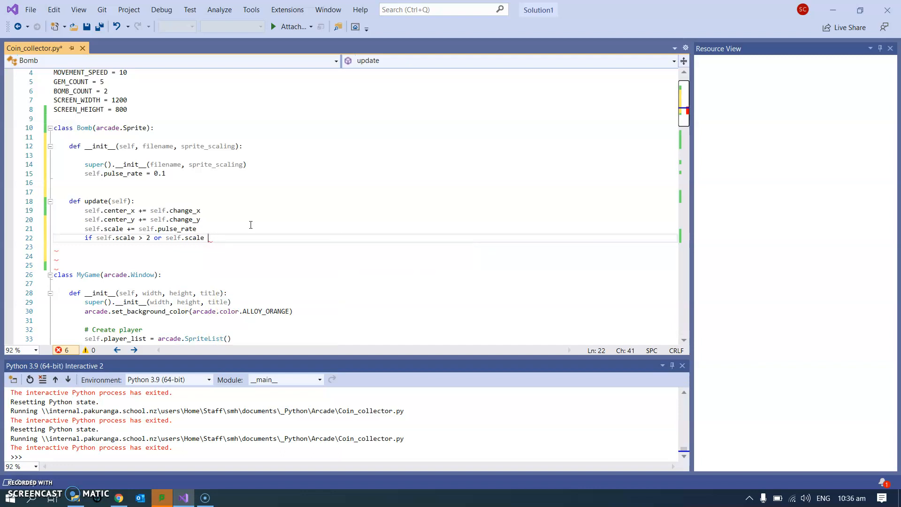
pyautogui.write('>')
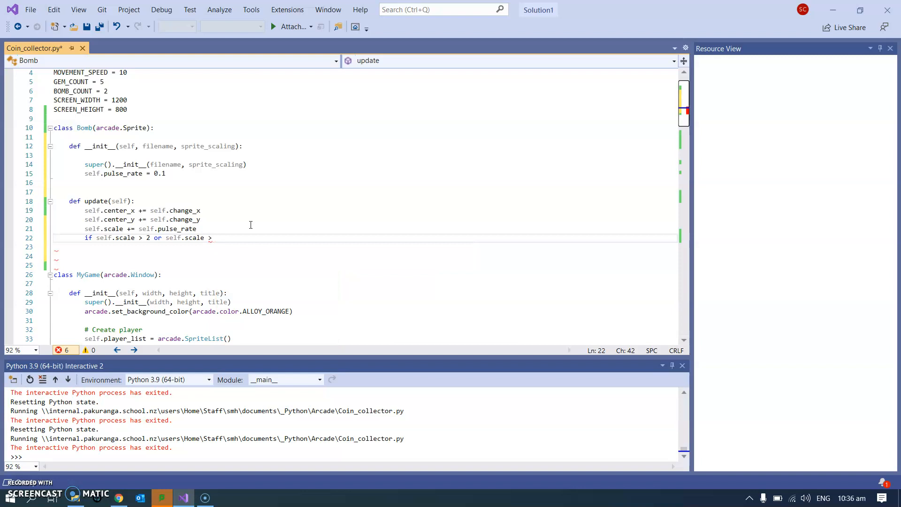
pyautogui.write('2')
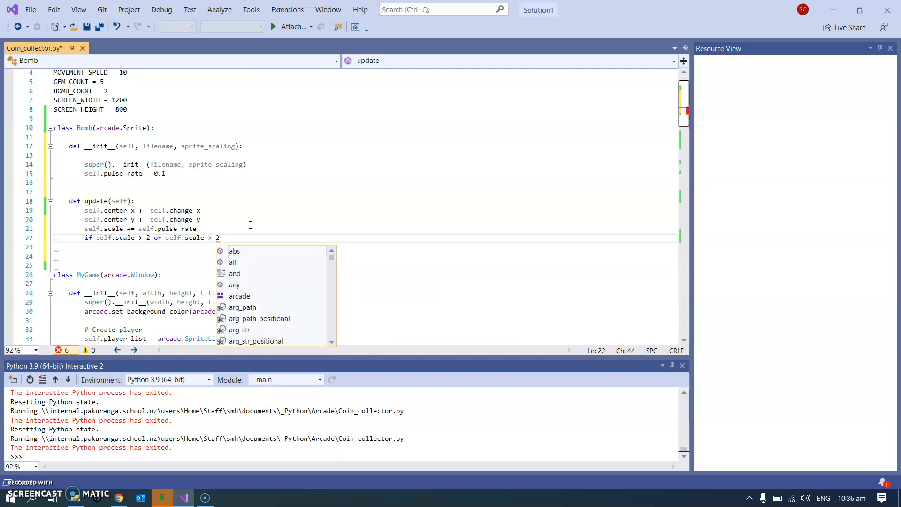
# Fix the first comparison to self.scale < 0.1 and open the if block body
pyautogui.press('Escape')
pyautogui.write(':')
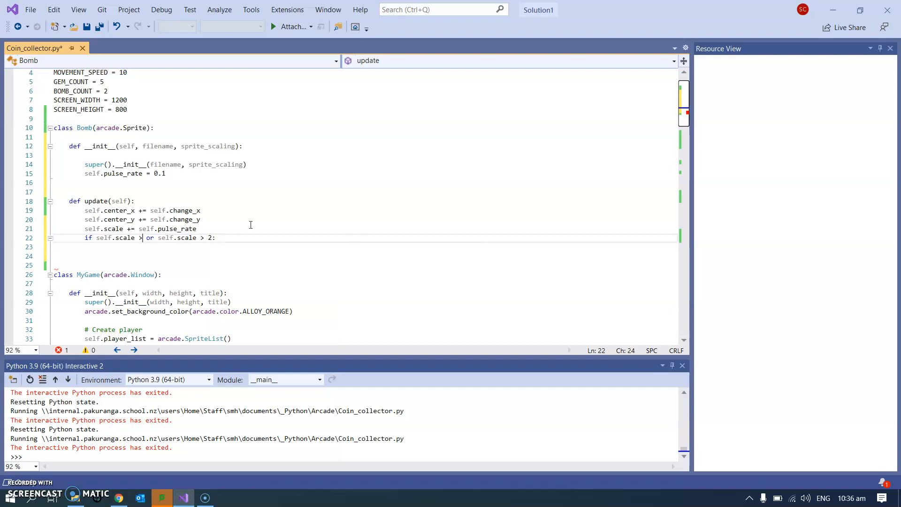
pyautogui.write('<')
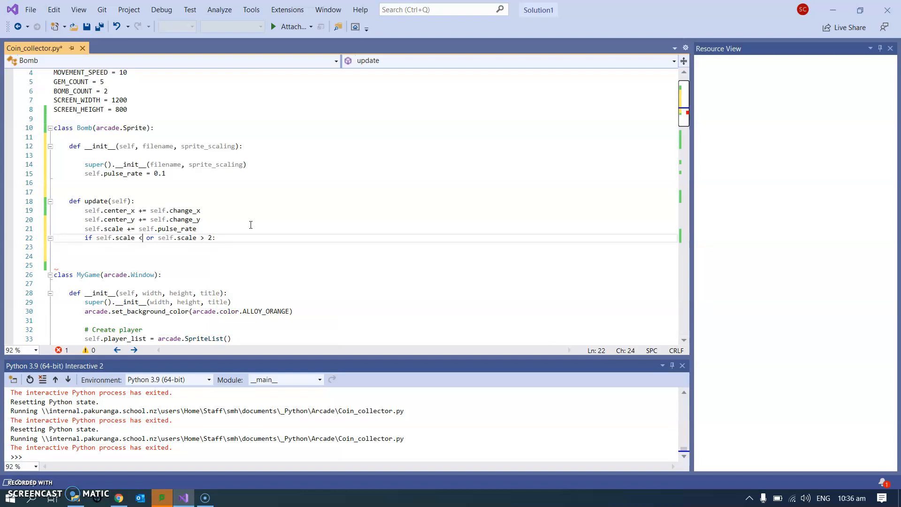
pyautogui.write('0.1')
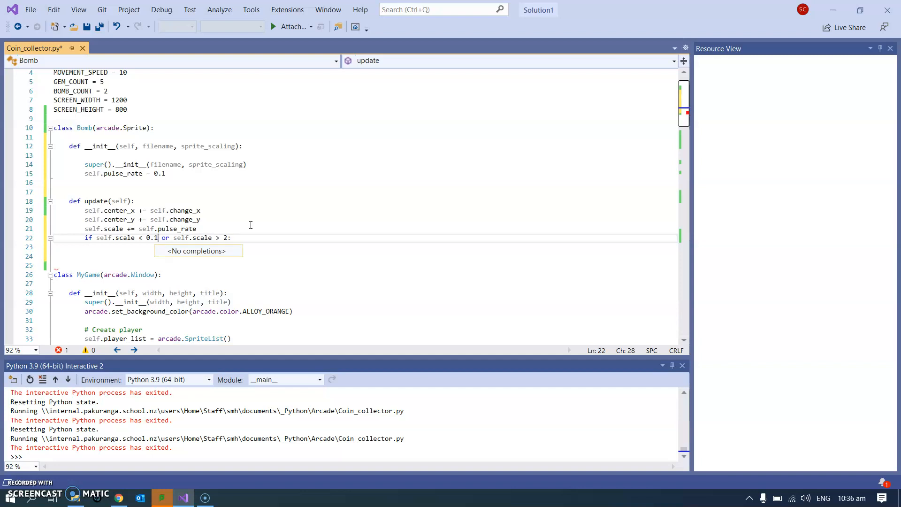
pyautogui.press('Enter')
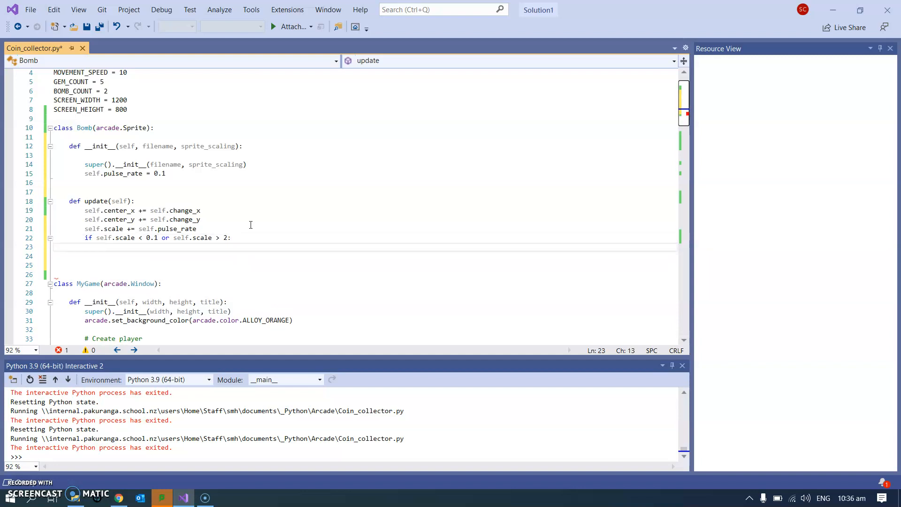
# Write self.pulse_rate *= -1 inside the scale-limit if block
pyautogui.write('self.')
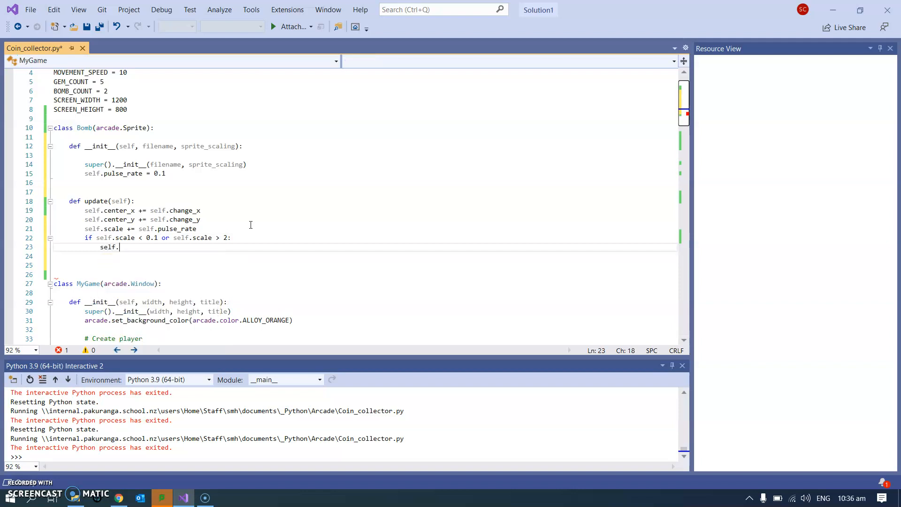
pyautogui.write('scal')
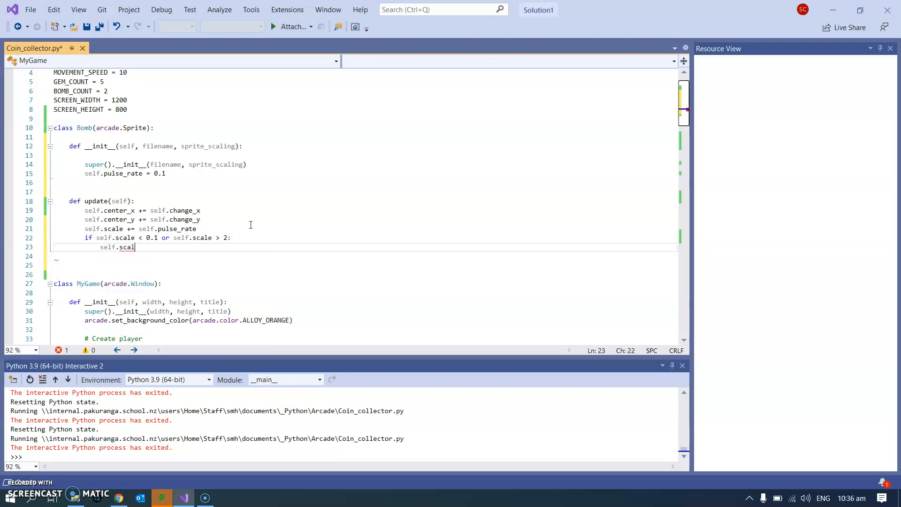
pyautogui.press('BackSpace')
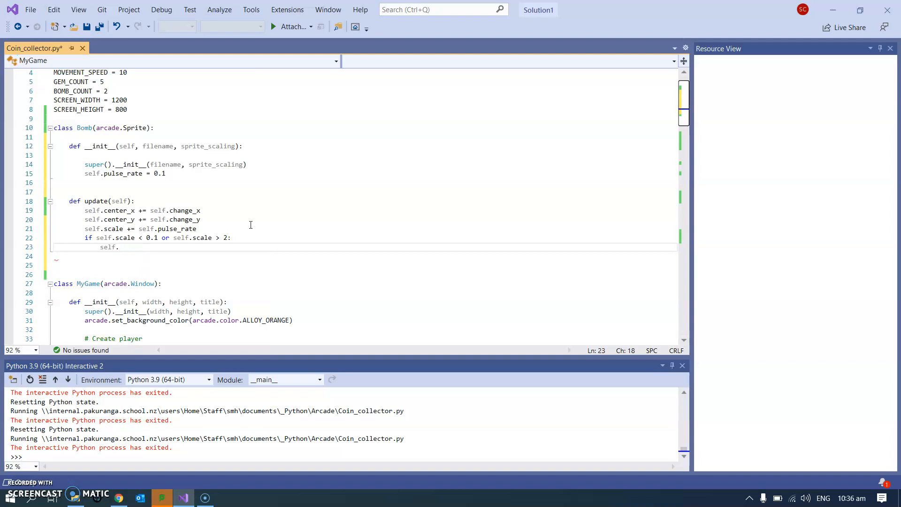
pyautogui.write('pulse_rate')
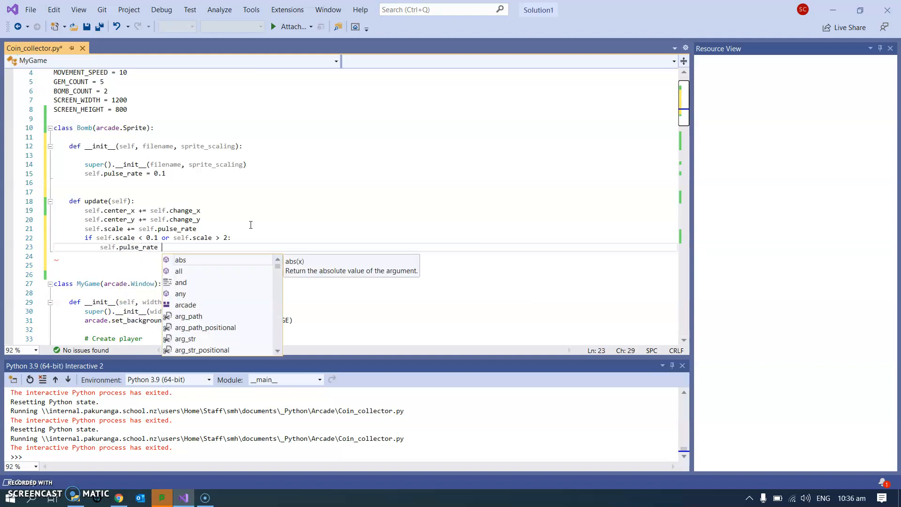
pyautogui.write('*= -')
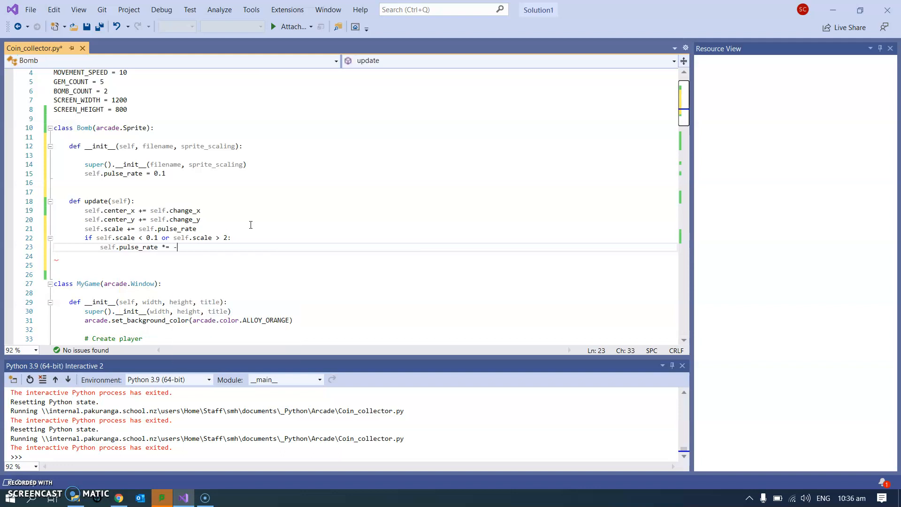
pyautogui.write('1')
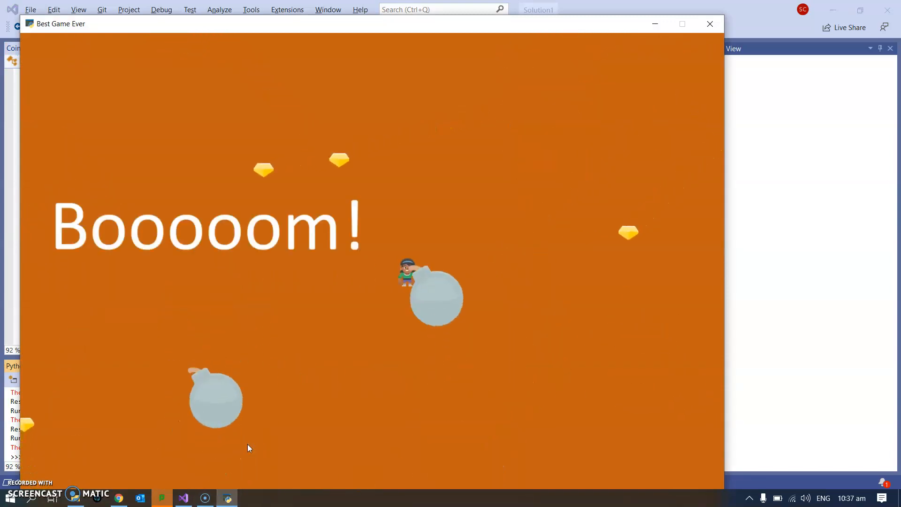
# Close the Best Game Ever window after watching the bombs pulse
pyautogui.click(710, 23)
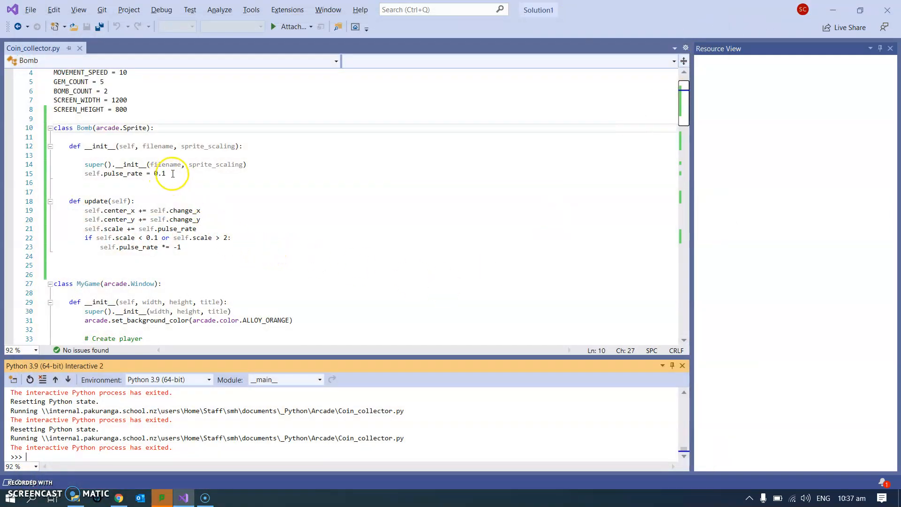
pyautogui.moveTo(263, 249)
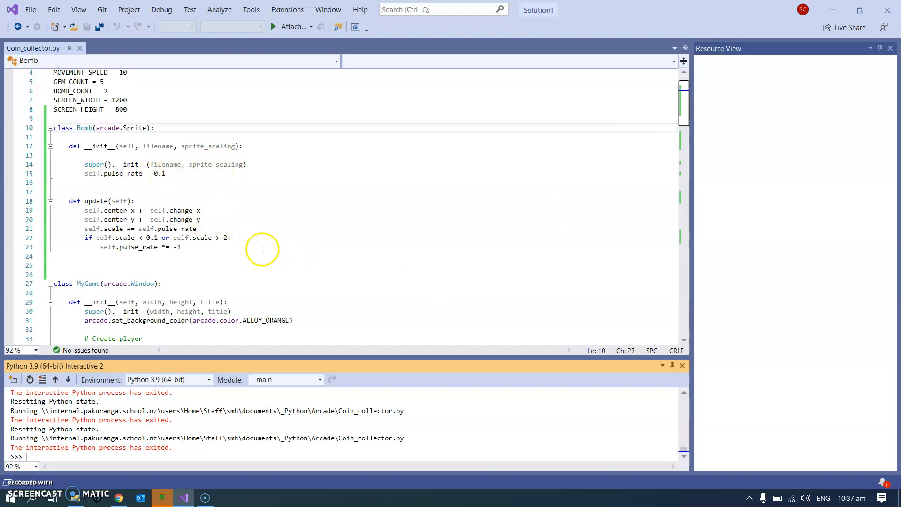
pyautogui.scroll(-3)
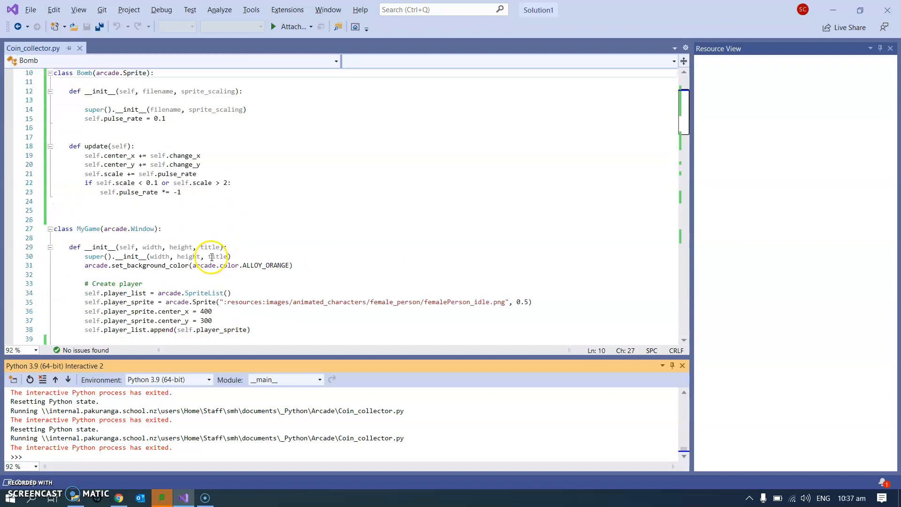
pyautogui.scroll(-3)
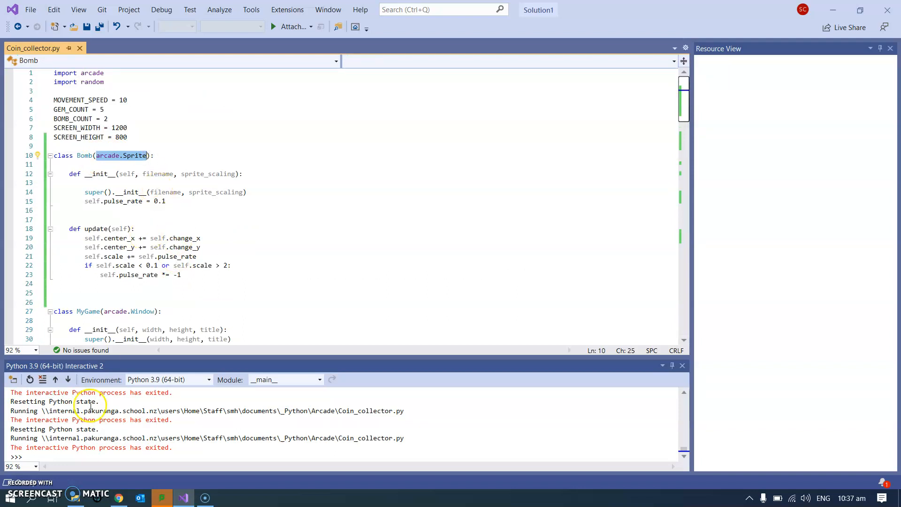
pyautogui.click(120, 497)
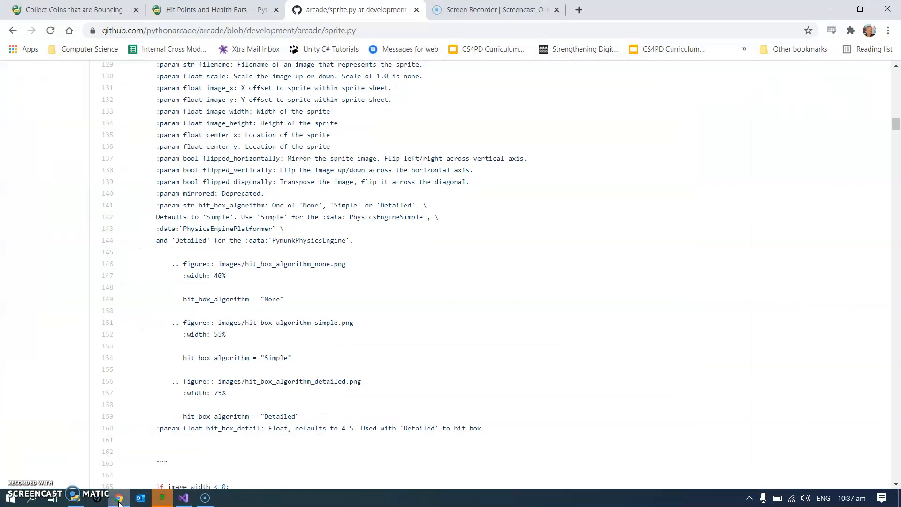
pyautogui.click(182, 498)
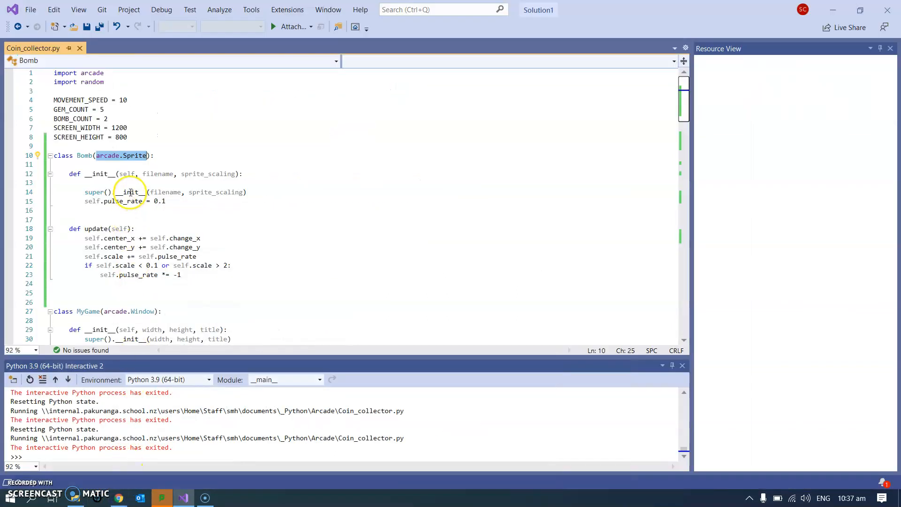